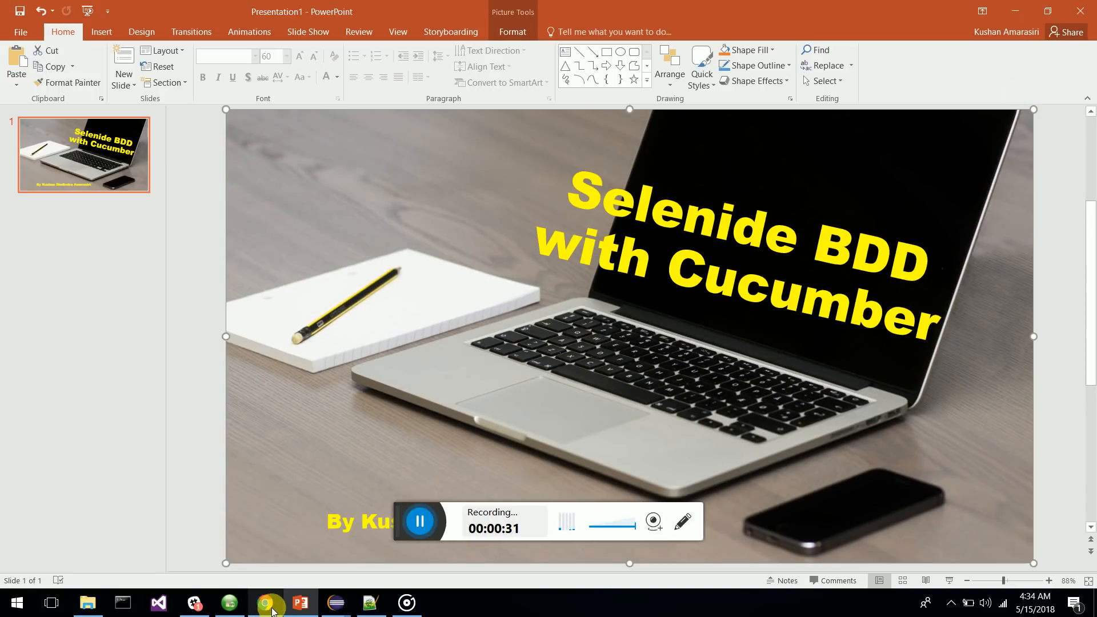
{"action": "mouse_move", "coordinate": [335, 602]}
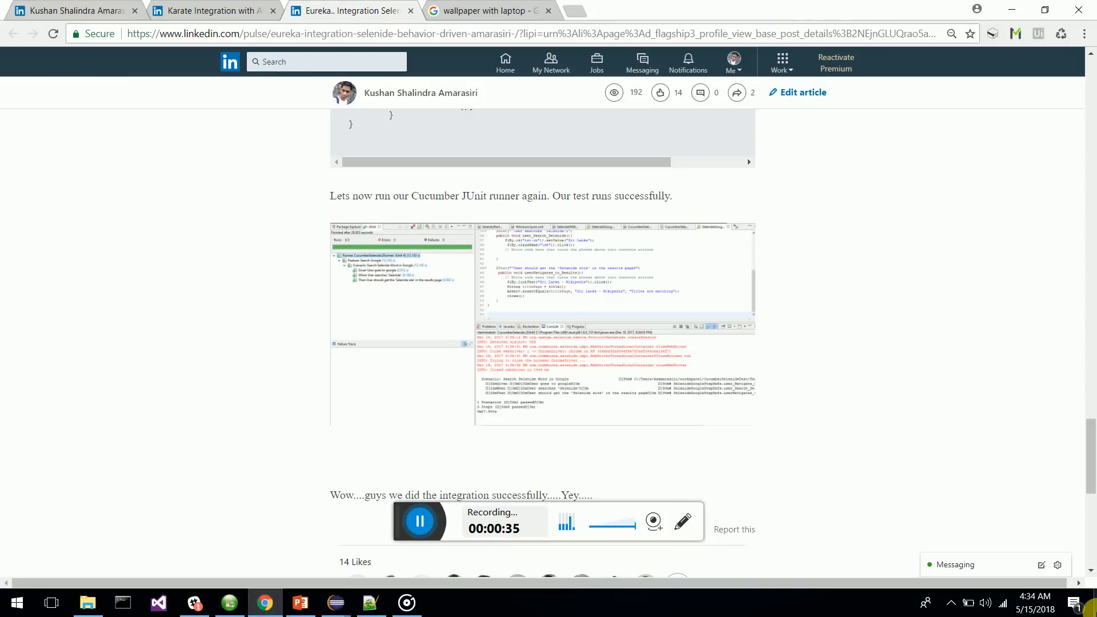
Skim the Eureka Selenide BDD article down to its successful test run, then return to PowerPoint
{"action": "scroll", "scroll_direction": "up", "scroll_amount": 3}
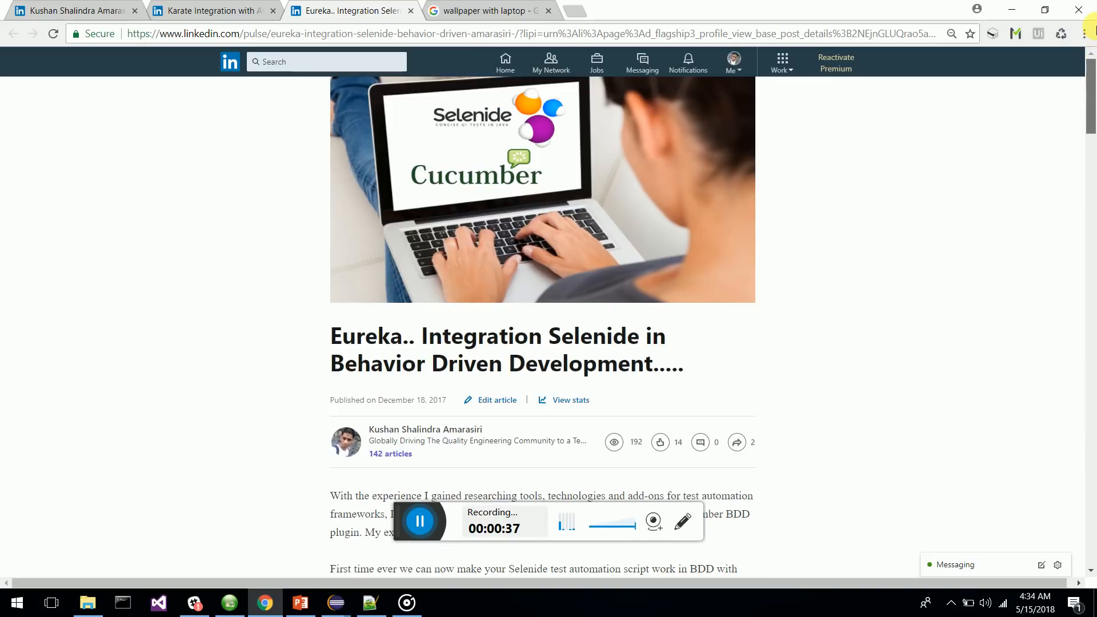
{"action": "scroll", "scroll_direction": "down", "scroll_amount": 3}
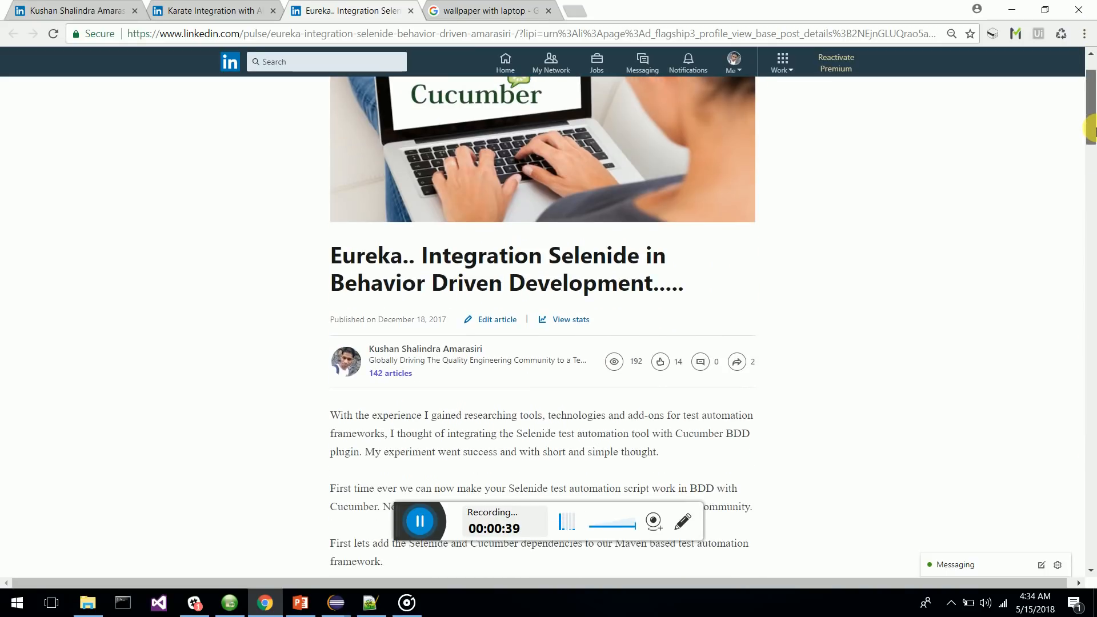
{"action": "scroll", "scroll_direction": "down", "scroll_amount": 3}
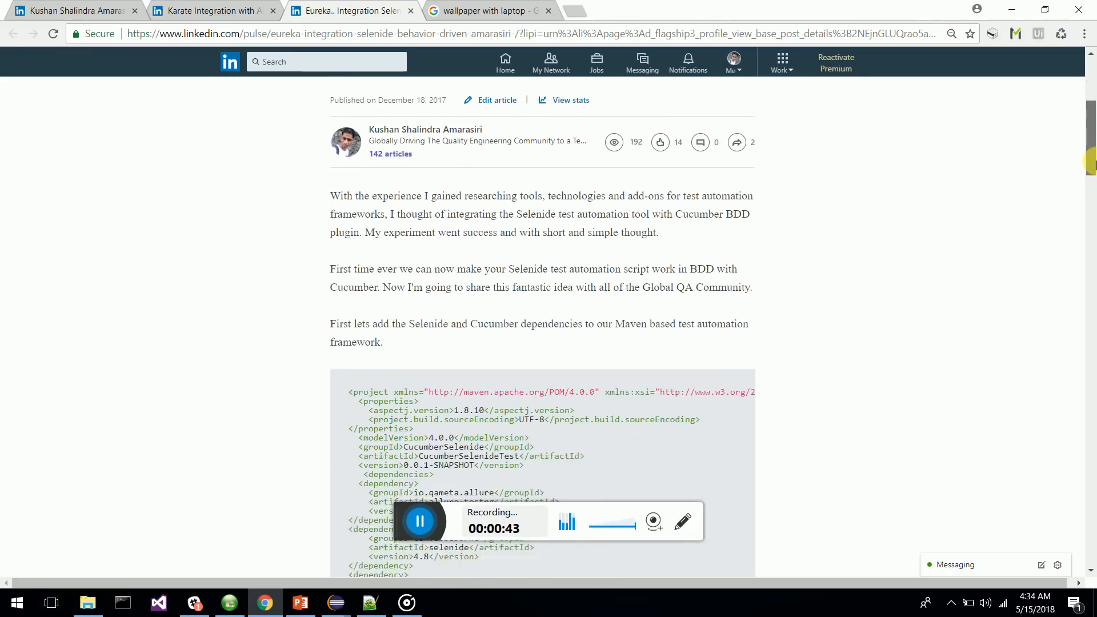
{"action": "scroll", "scroll_direction": "down", "scroll_amount": 3}
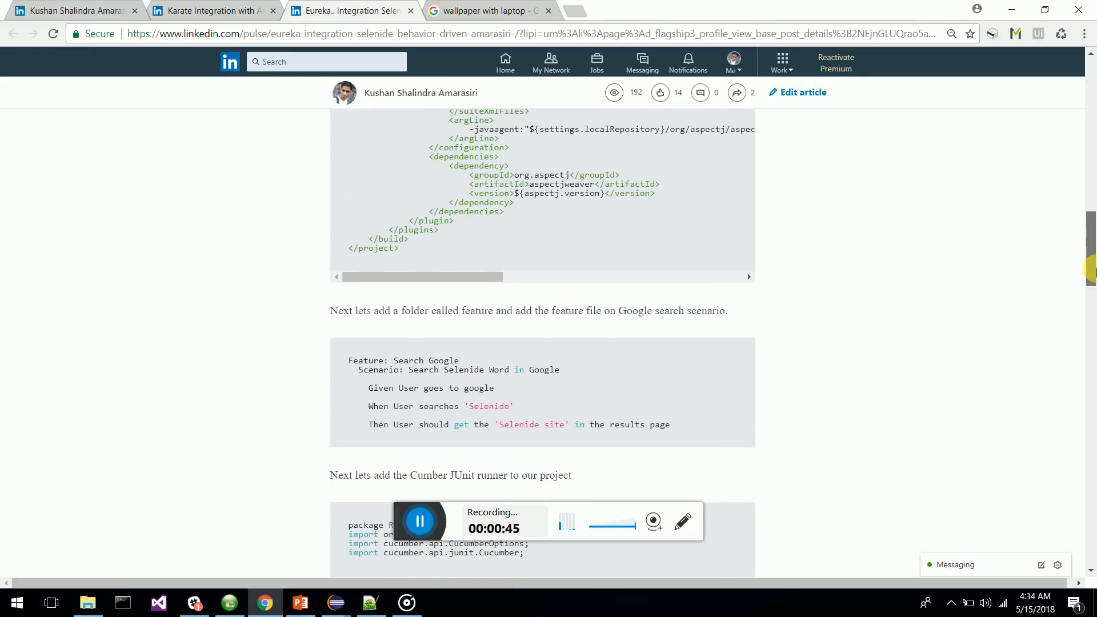
{"action": "scroll", "scroll_direction": "down", "scroll_amount": 3}
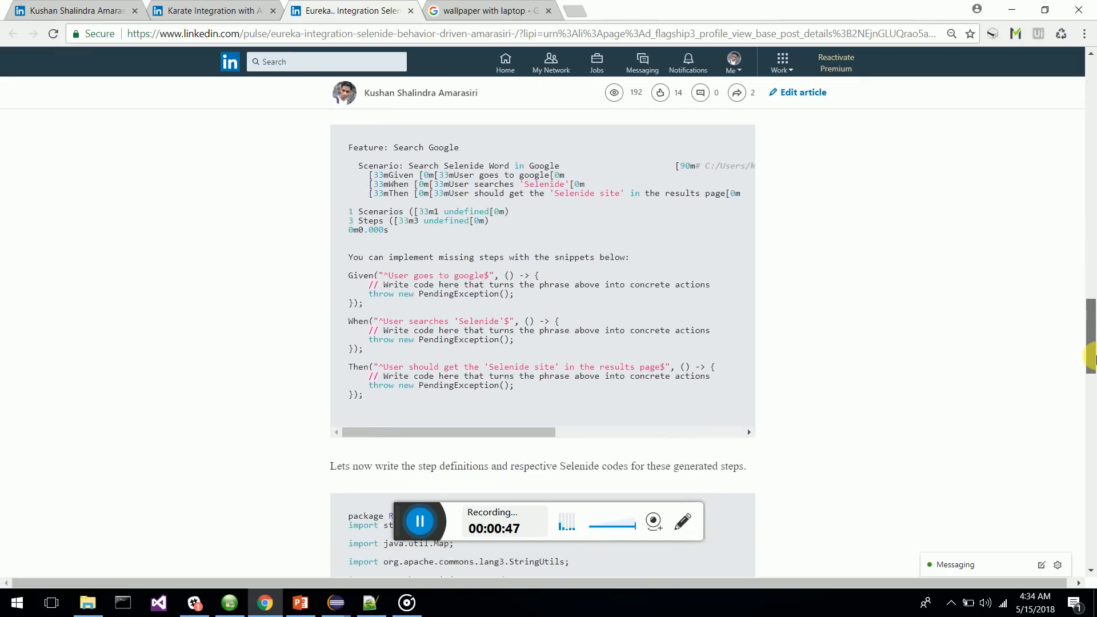
{"action": "scroll", "scroll_direction": "down", "scroll_amount": 3}
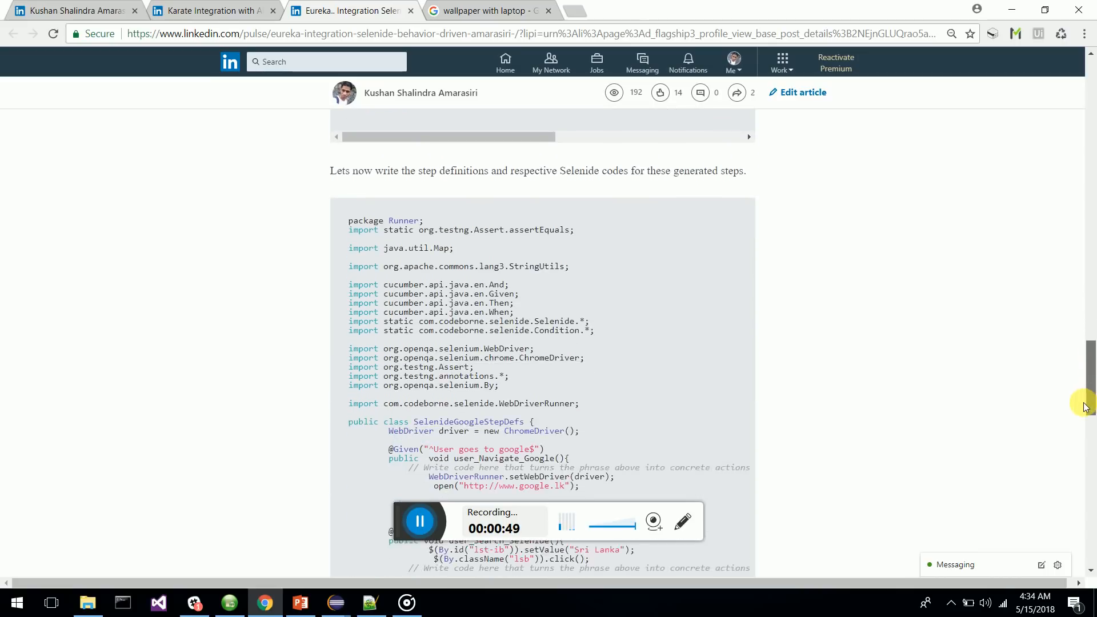
{"action": "scroll", "scroll_direction": "down", "scroll_amount": 3}
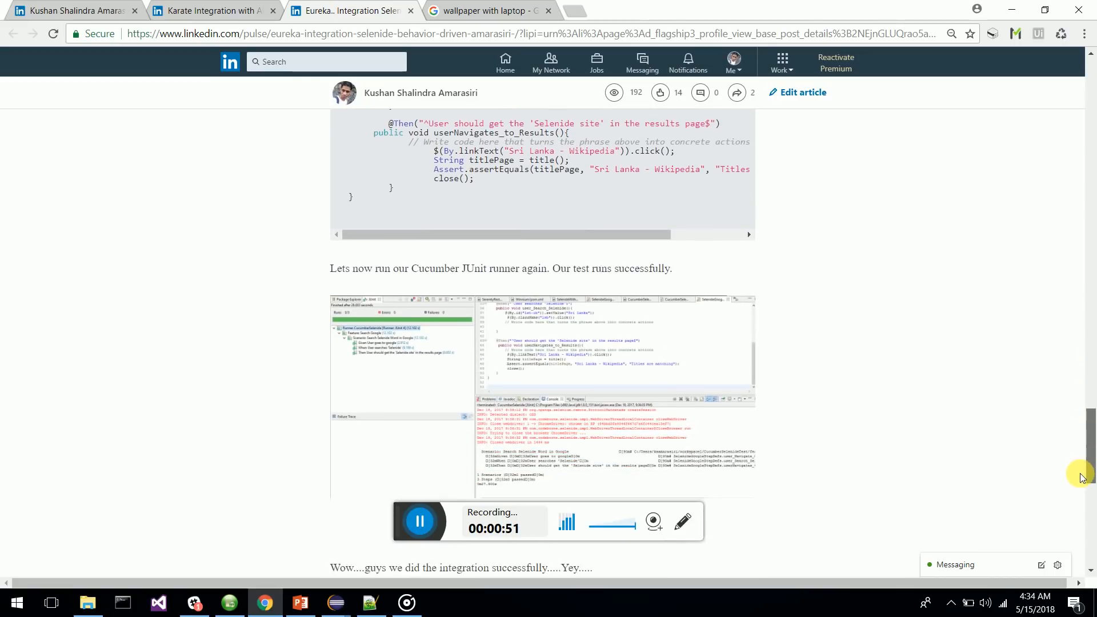
{"action": "scroll", "scroll_direction": "down", "scroll_amount": 3}
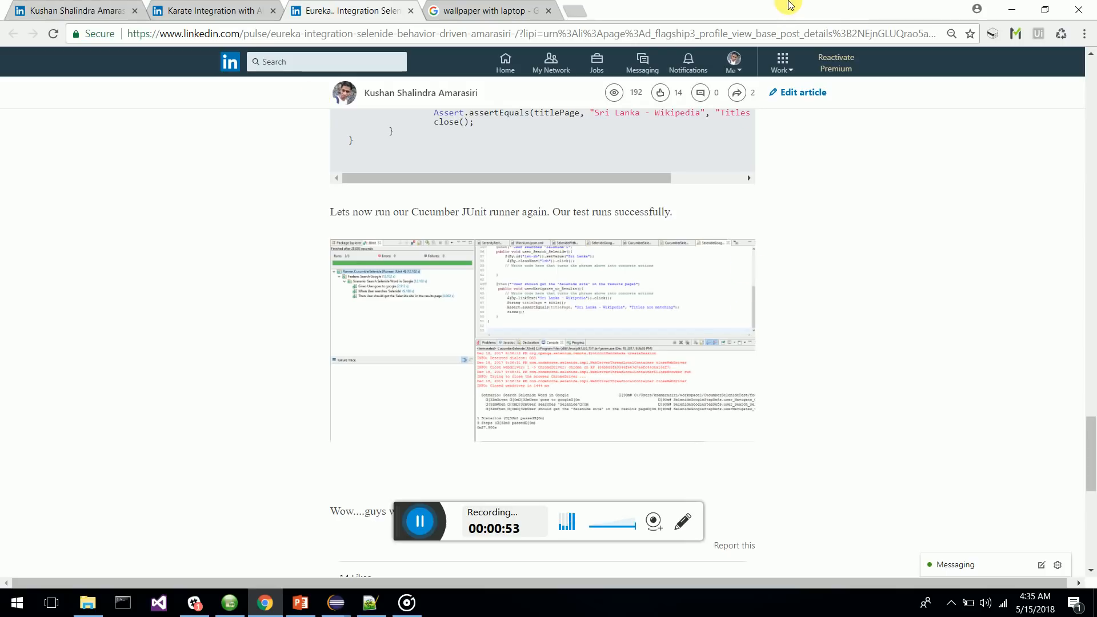
{"action": "left_click", "coordinate": [299, 603]}
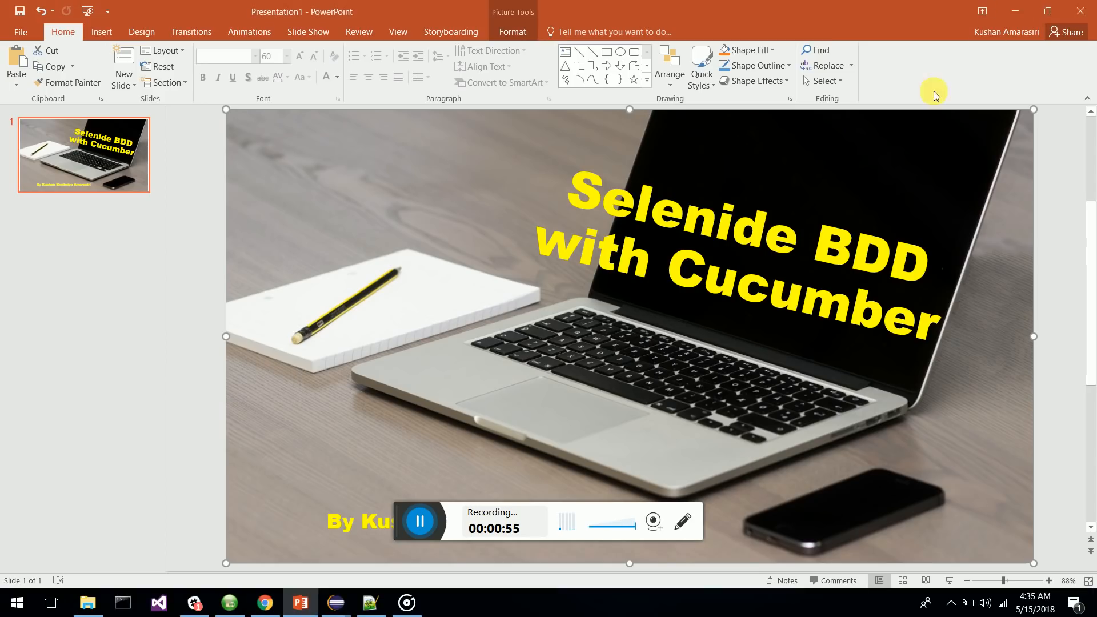
{"action": "mouse_move", "coordinate": [335, 602]}
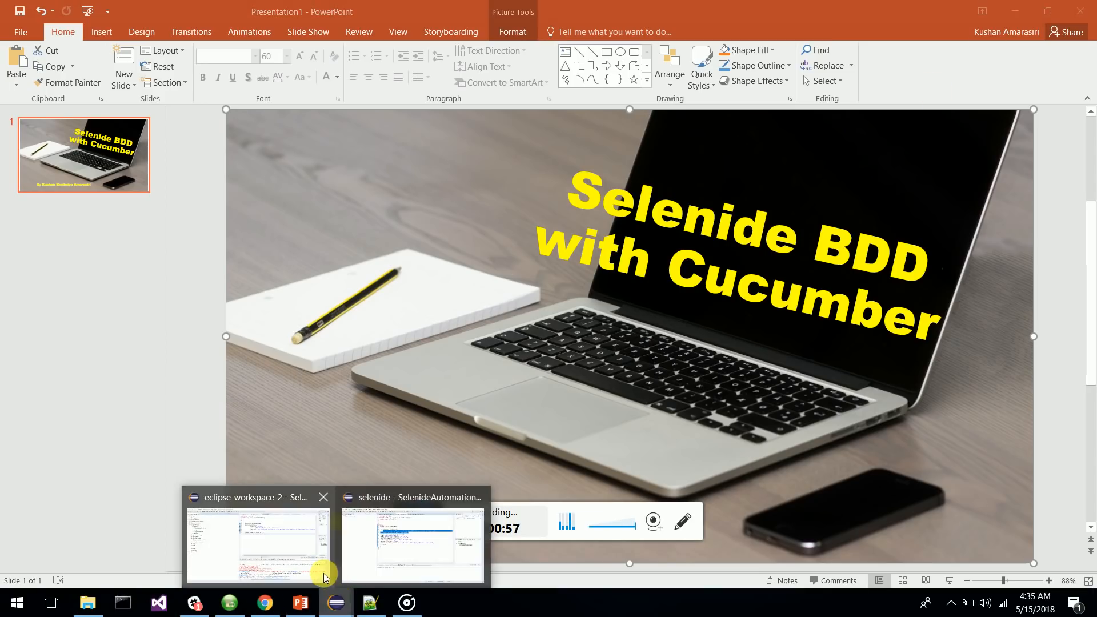
Bring the eclipse-workspace-2 window with the Selenide_Cucumber pom.xml to the front
{"action": "left_click", "coordinate": [257, 546]}
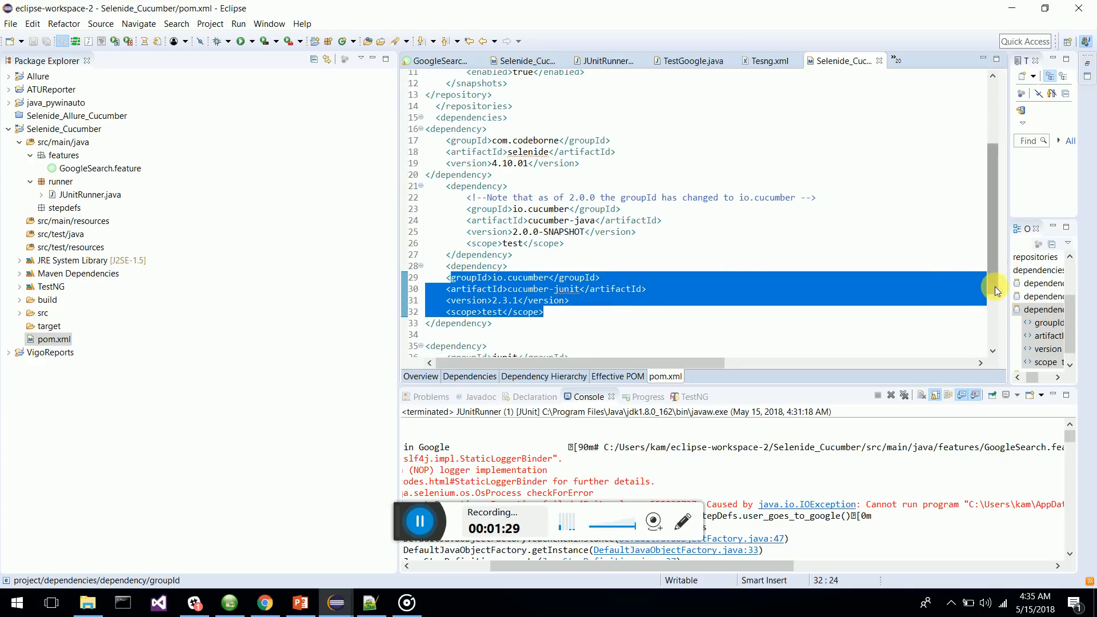
{"action": "scroll", "scroll_direction": "down", "scroll_amount": 3}
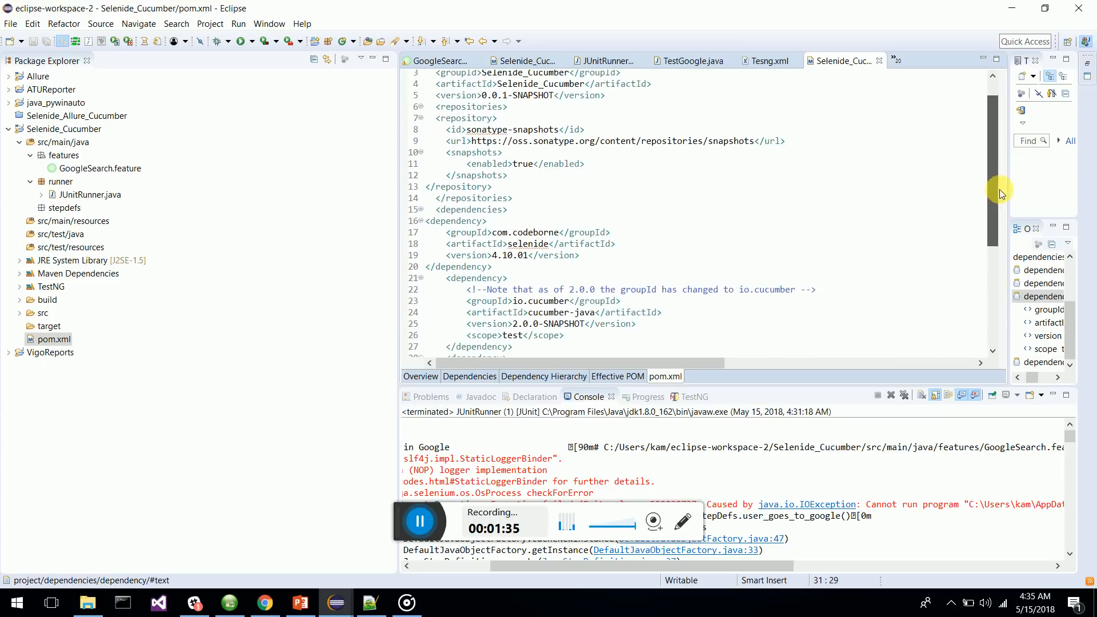
{"action": "right_click", "coordinate": [53, 339]}
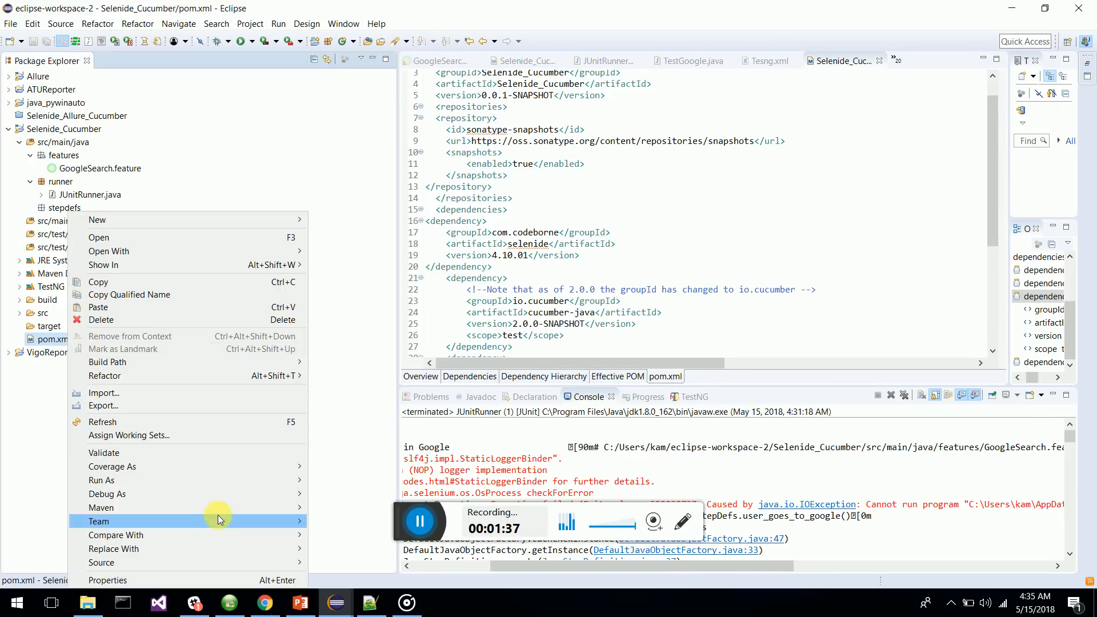
{"action": "mouse_move", "coordinate": [112, 467]}
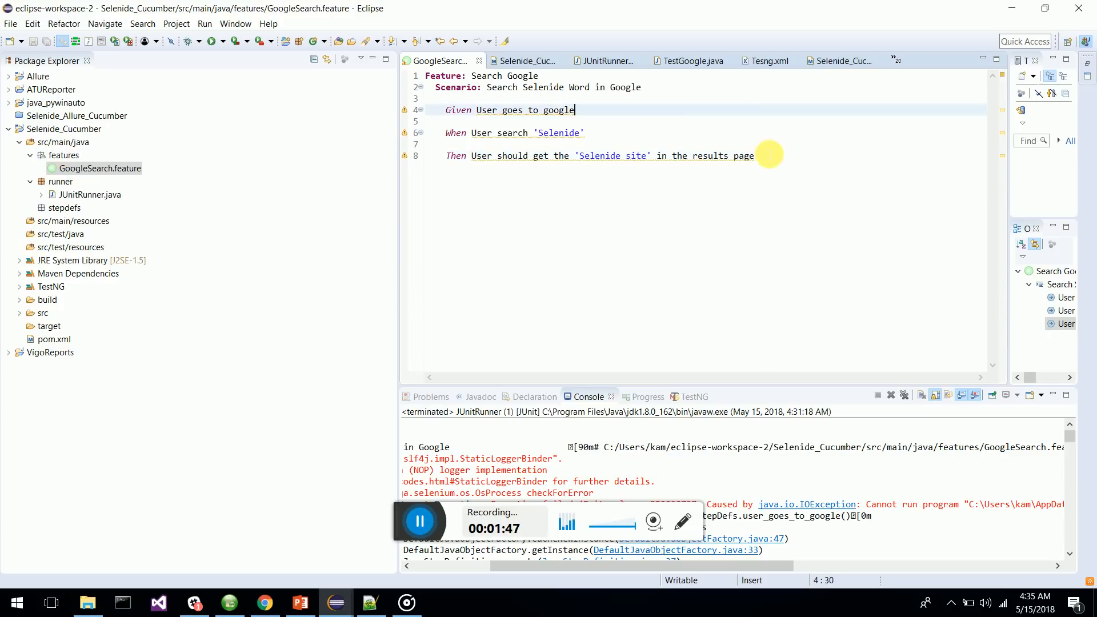
Select the whole Search Google scenario text in GoogleSearch.feature
{"action": "key", "text": "ctrl+a"}
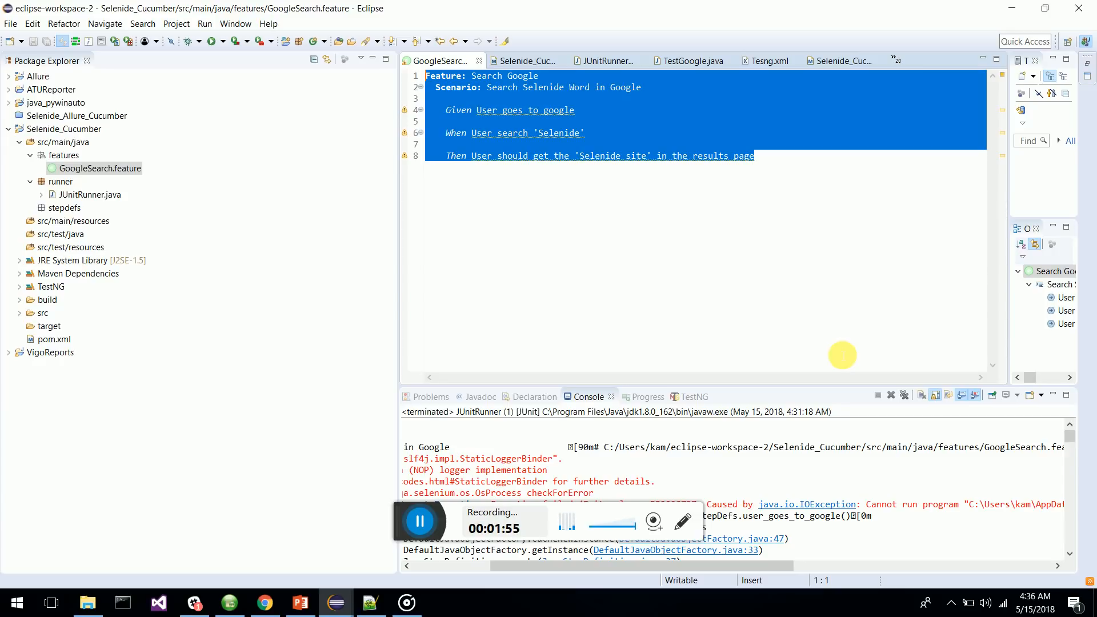
{"action": "mouse_move", "coordinate": [656, 139]}
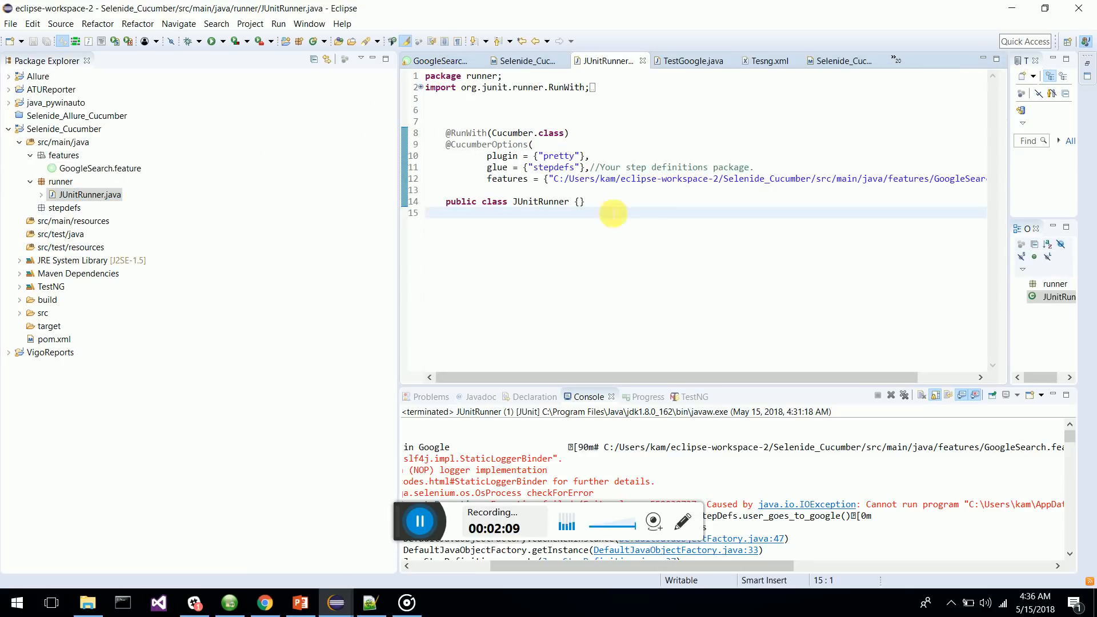
Run the JUnitRunner class as a JUnit test
{"action": "left_click", "coordinate": [514, 133]}
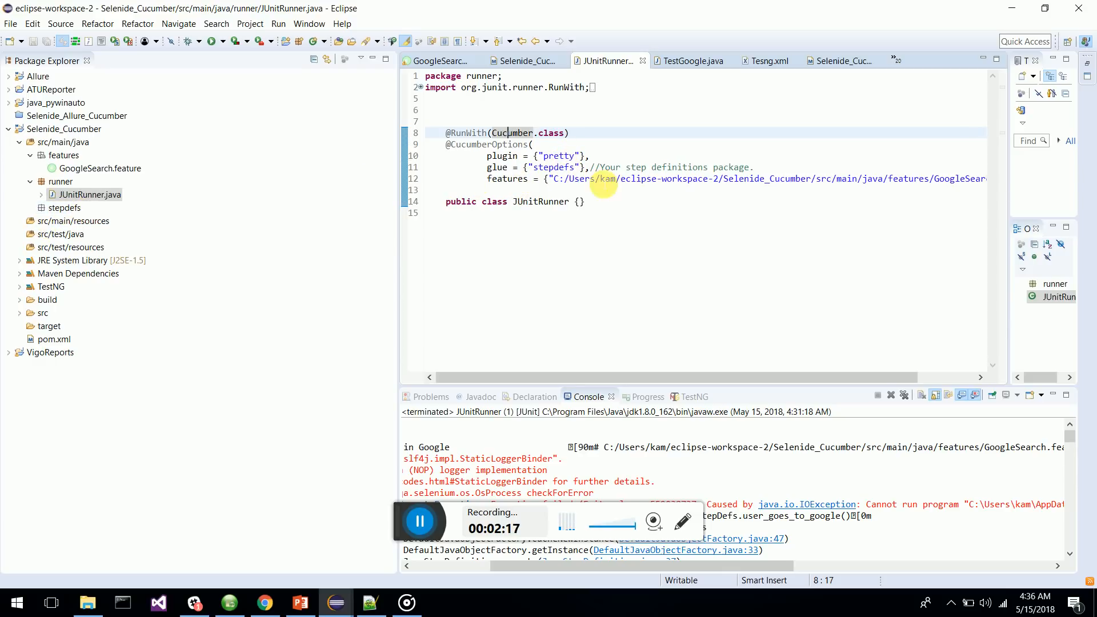
{"action": "mouse_move", "coordinate": [889, 178]}
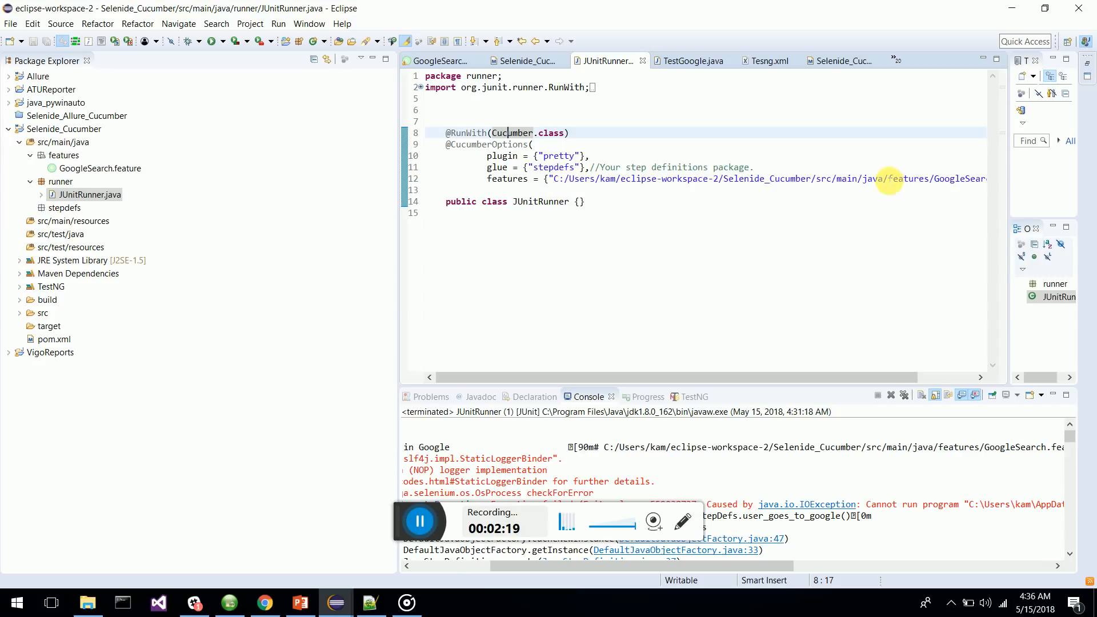
{"action": "right_click", "coordinate": [89, 195]}
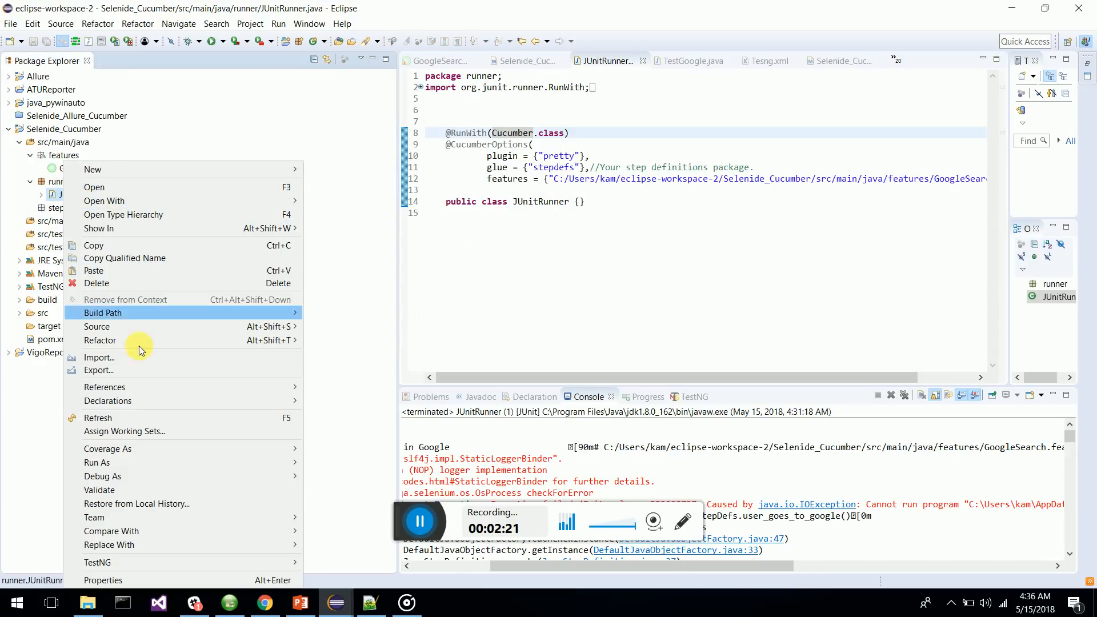
{"action": "mouse_move", "coordinate": [96, 463]}
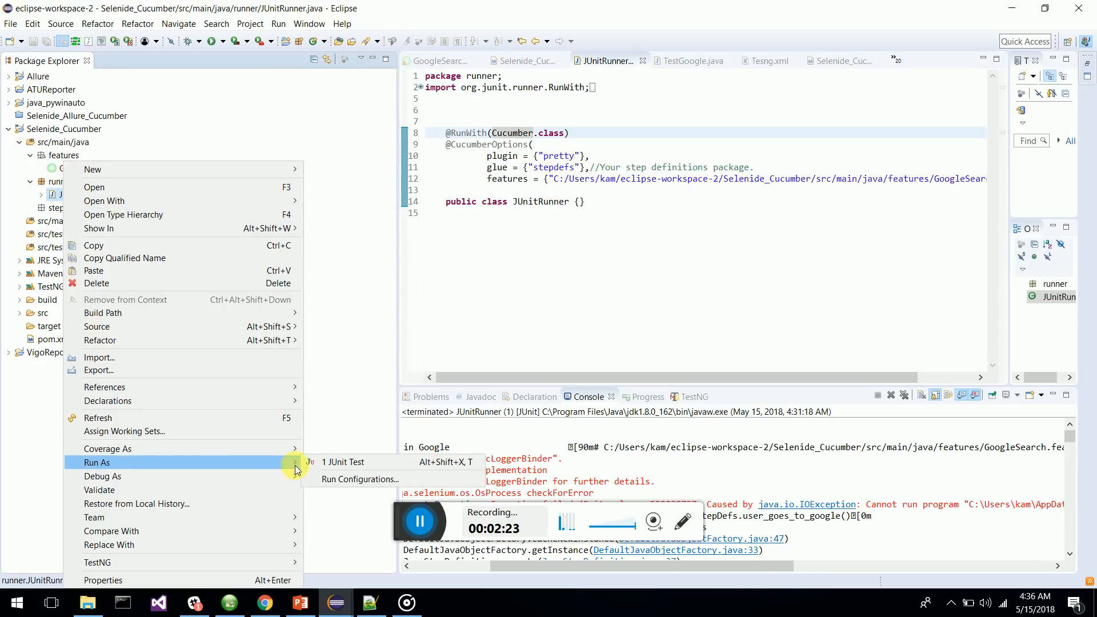
{"action": "left_click", "coordinate": [344, 462]}
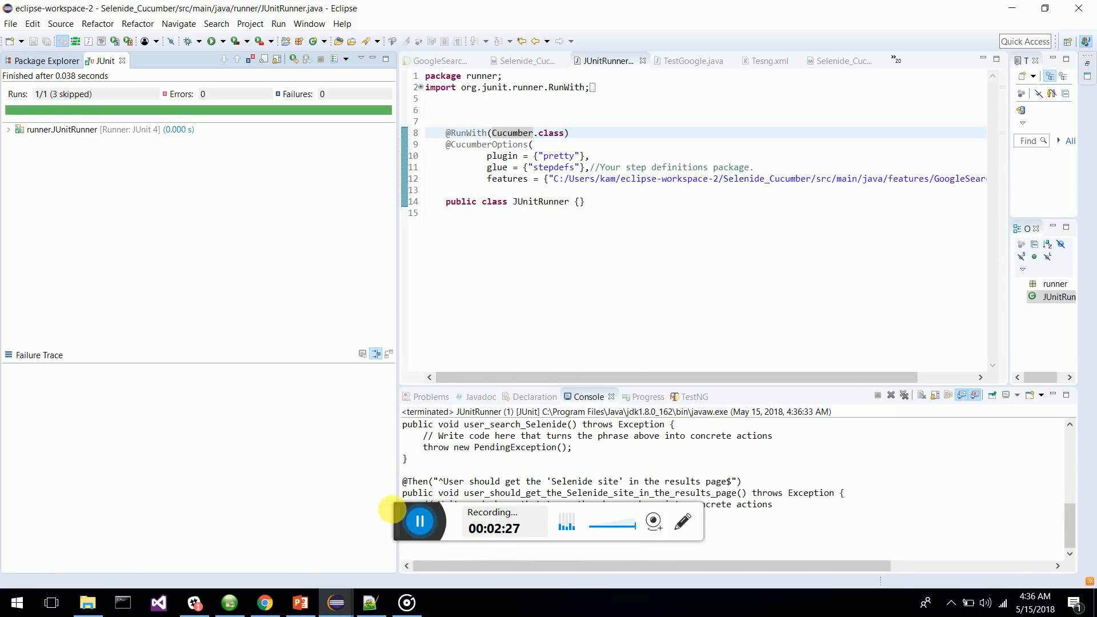
Review the console's missing-step snippets for the three undefined steps and return to the file tree
{"action": "left_click_drag", "start_coordinate": [420, 522], "coordinate": [797, 579]}
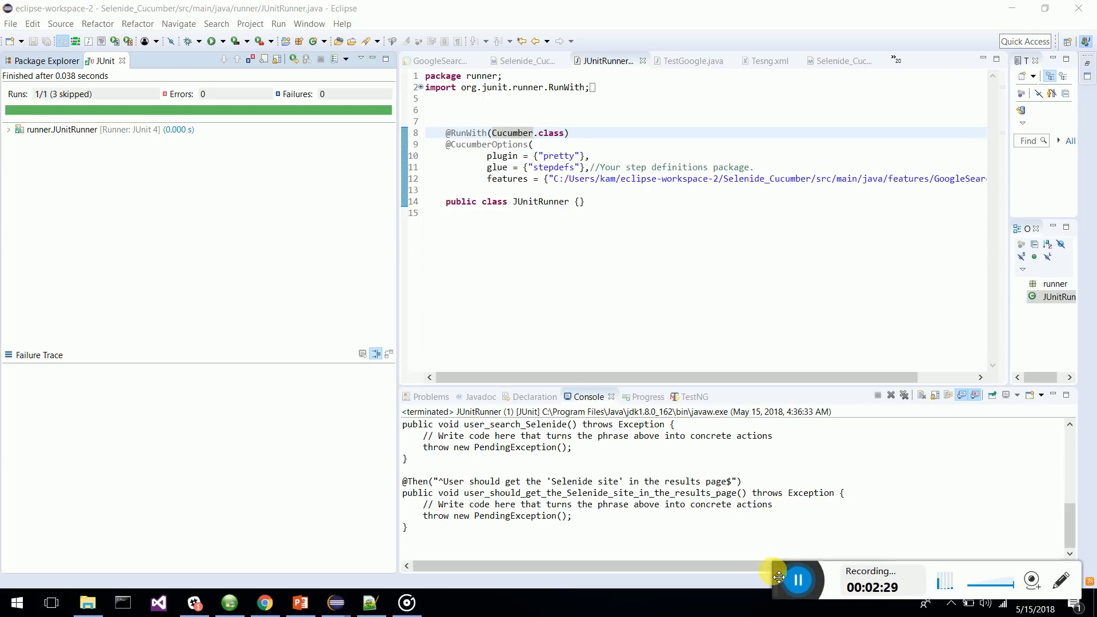
{"action": "scroll", "scroll_direction": "down", "scroll_amount": 3}
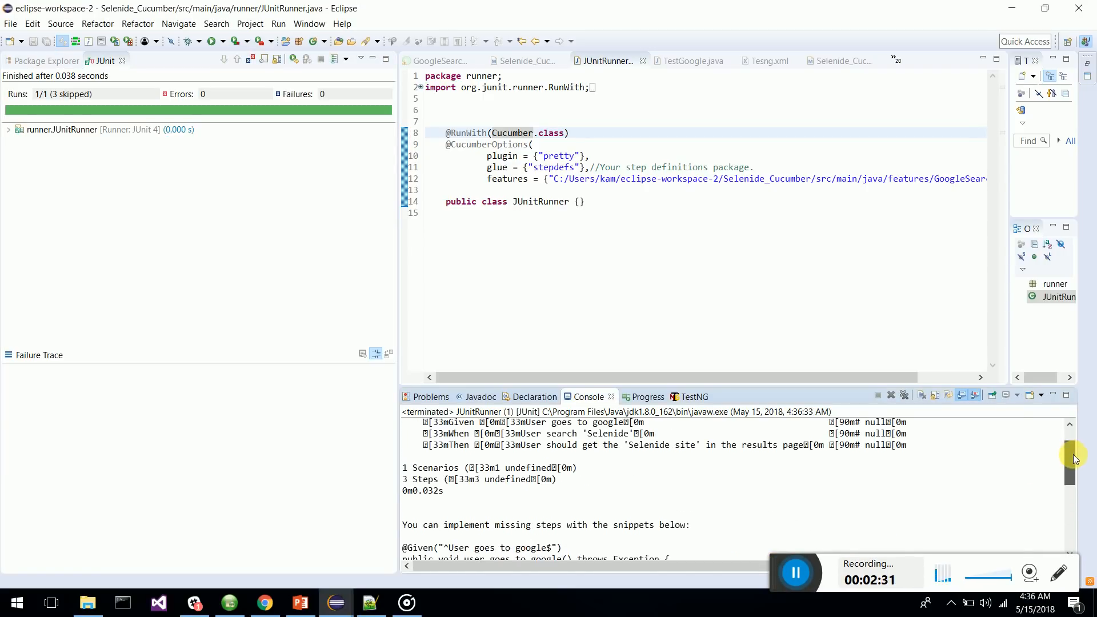
{"action": "scroll", "scroll_direction": "down", "scroll_amount": 3}
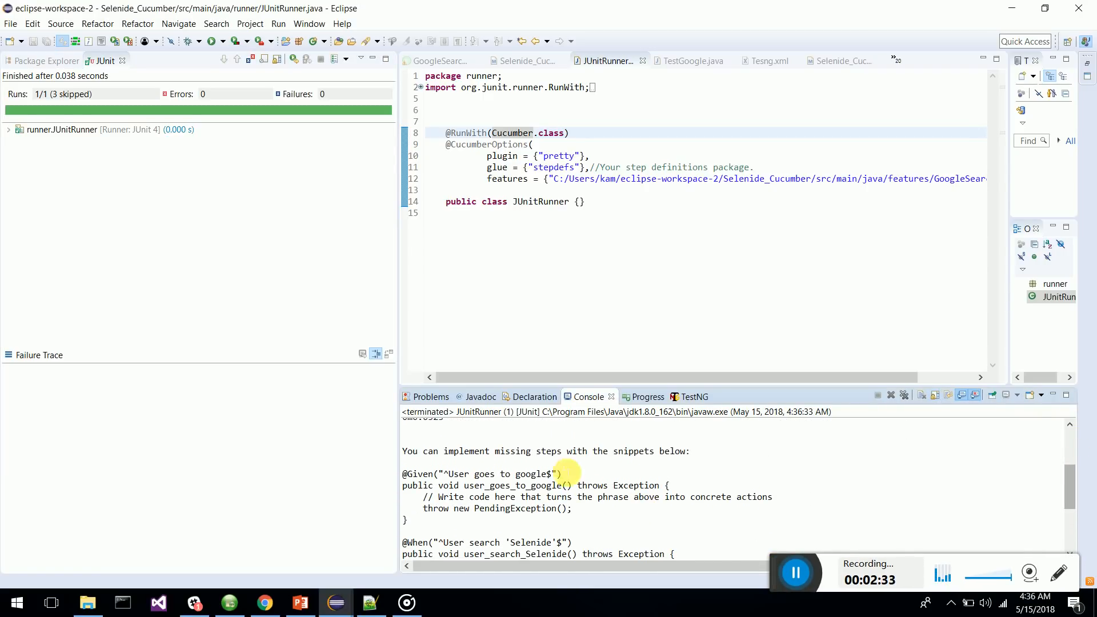
{"action": "left_click", "coordinate": [42, 61]}
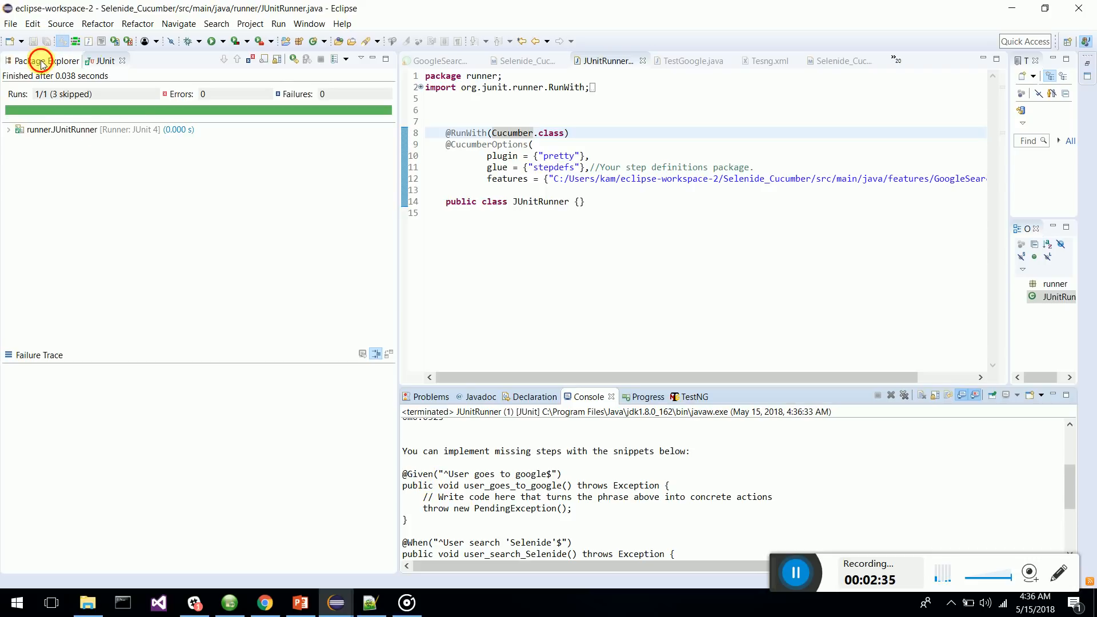
Create a new Java class named StepDefs in the stepdefs package
{"action": "right_click", "coordinate": [55, 208]}
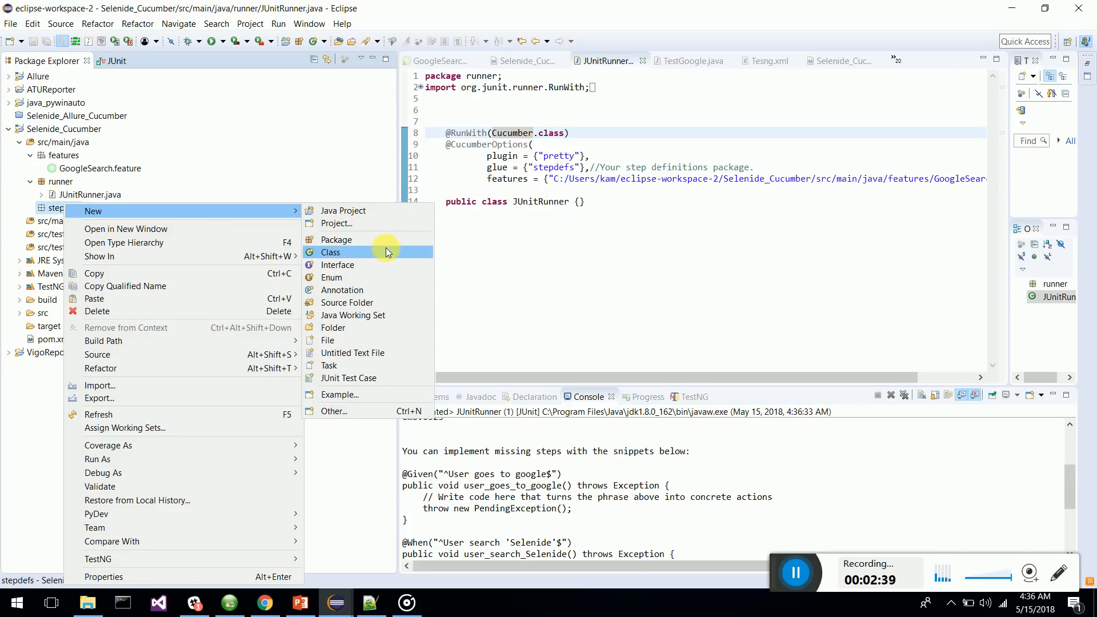
{"action": "left_click", "coordinate": [329, 251]}
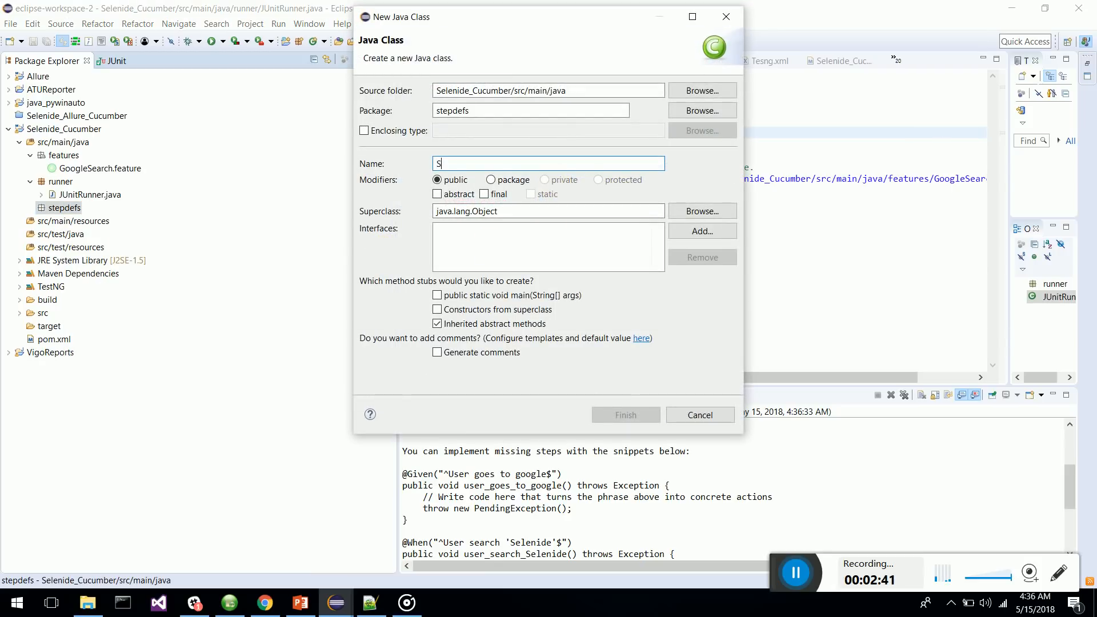
{"action": "type", "text": "tepDefs.jav"}
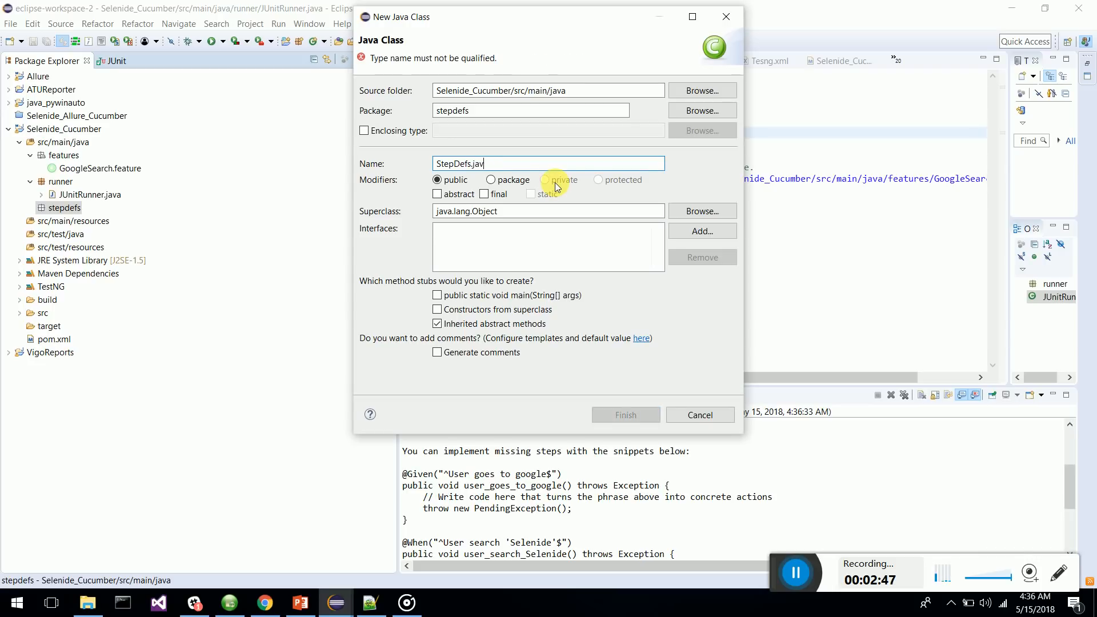
{"action": "left_click", "coordinate": [624, 414]}
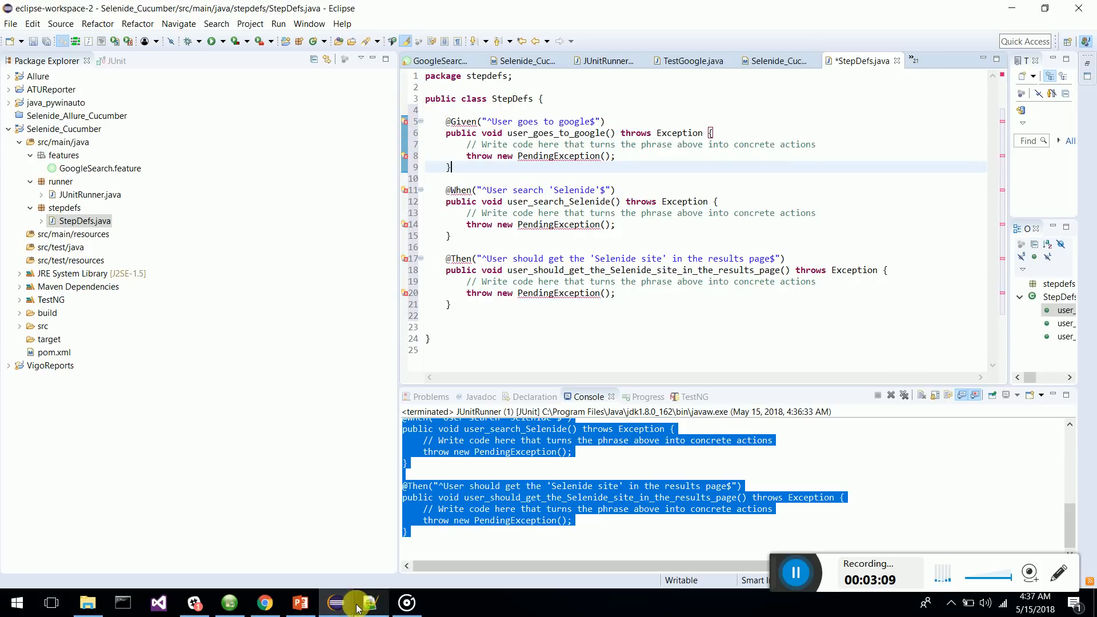
Switch to the Notepad++ window holding the prepared step-definition code
{"action": "left_click", "coordinate": [369, 602]}
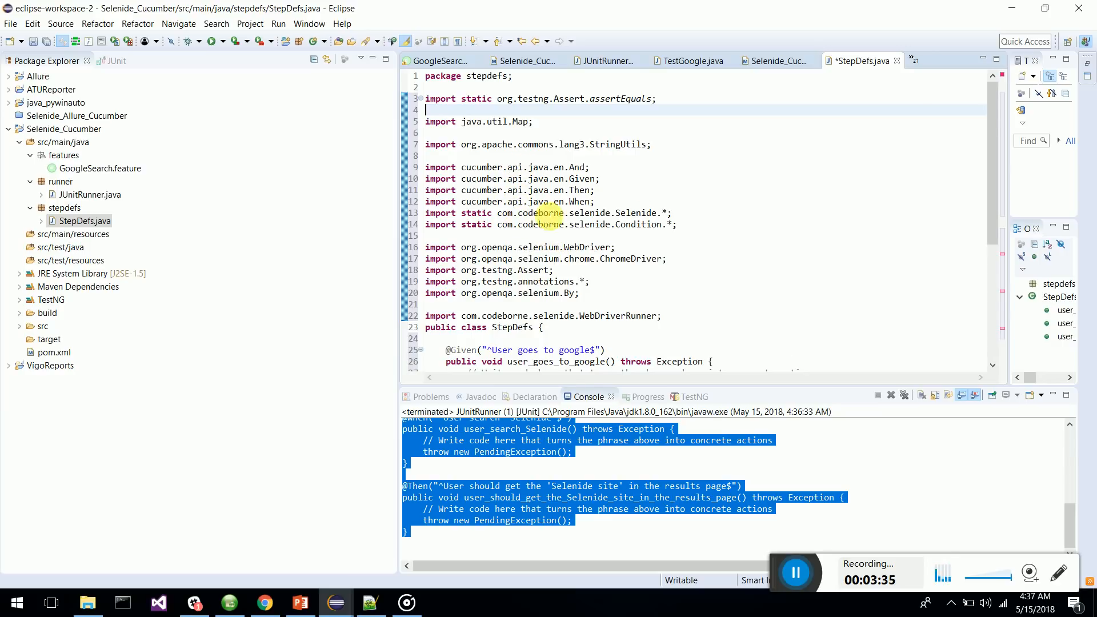
{"action": "mouse_move", "coordinate": [996, 194]}
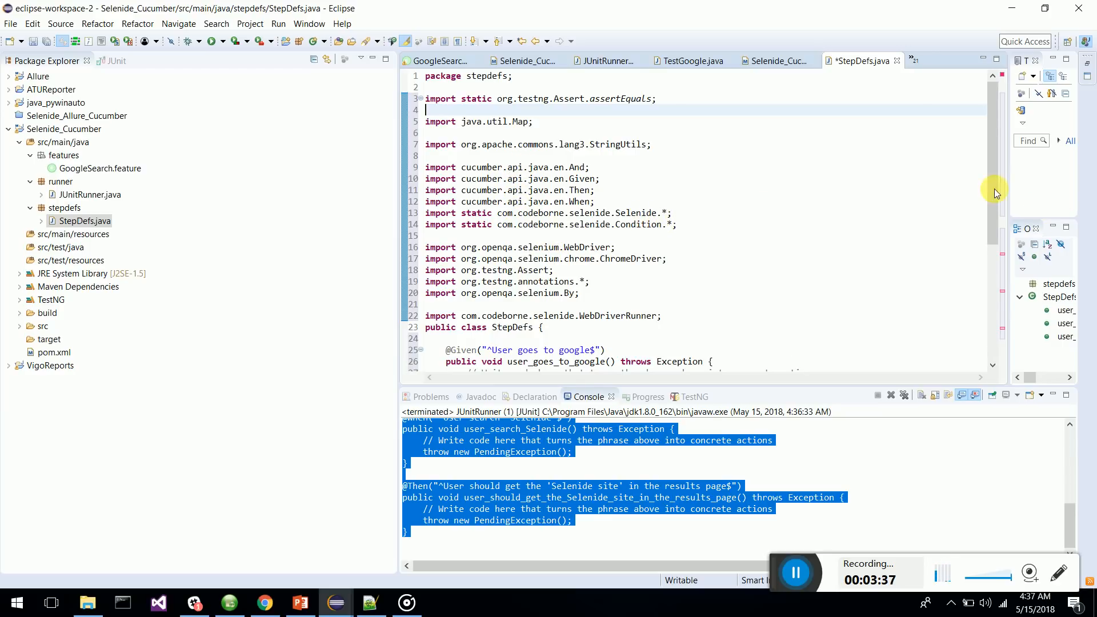
Scroll StepDefs.java down to the step methods flagging PendingException as unresolved
{"action": "scroll", "scroll_direction": "down", "scroll_amount": 3}
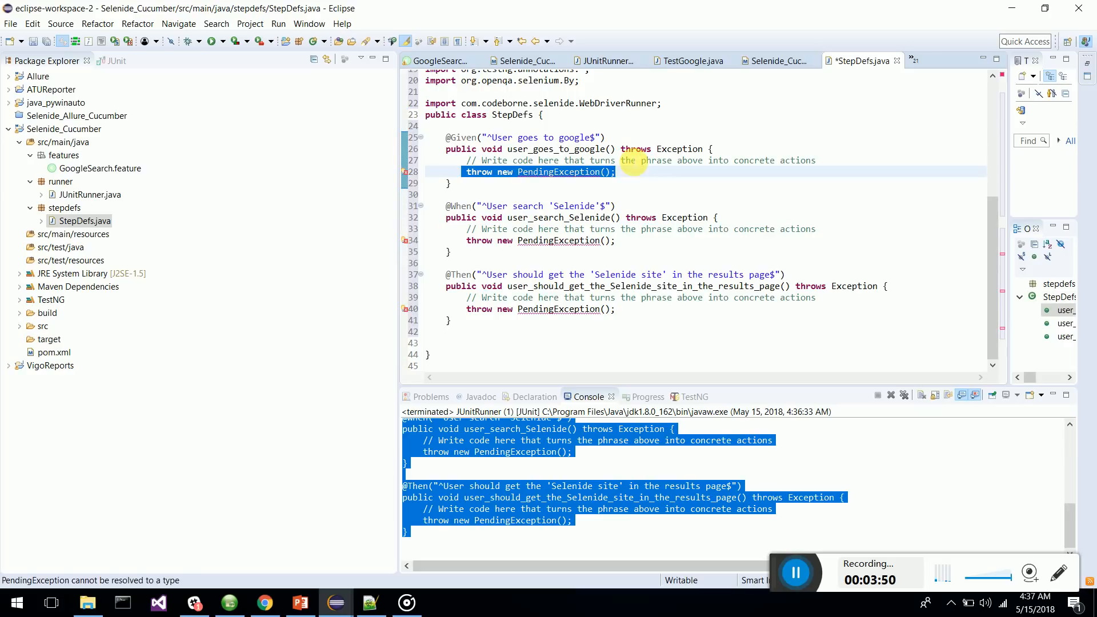
Remove the pending exception from the Given user_goes_to_google step
{"action": "key", "text": "Delete"}
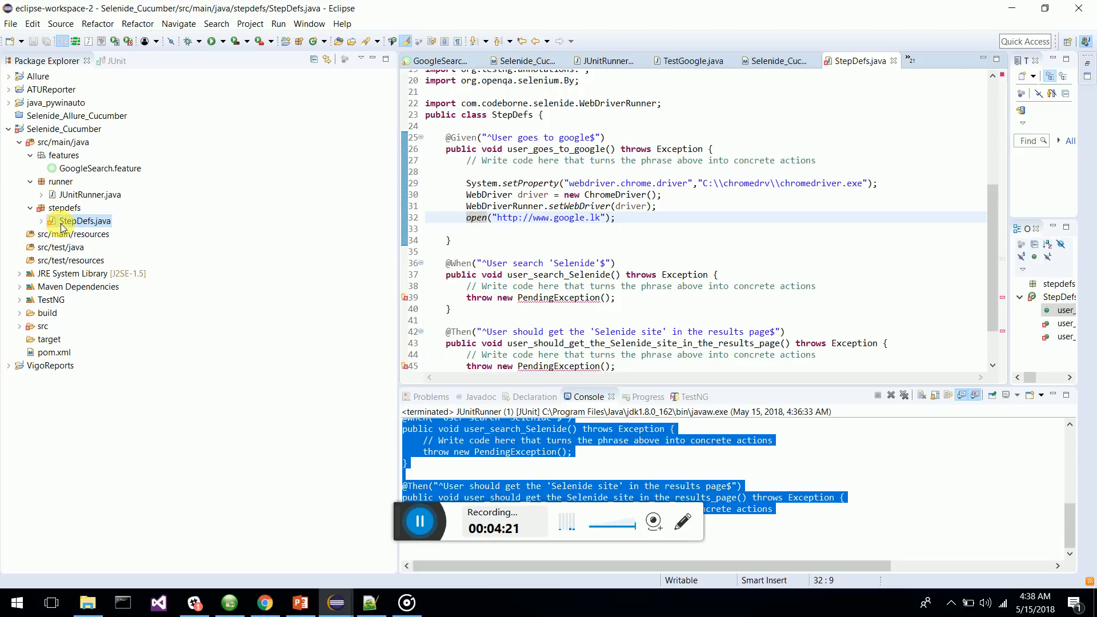
Comment out the pending exception in the When search step, then go to Notepad++
{"action": "left_click", "coordinate": [465, 297]}
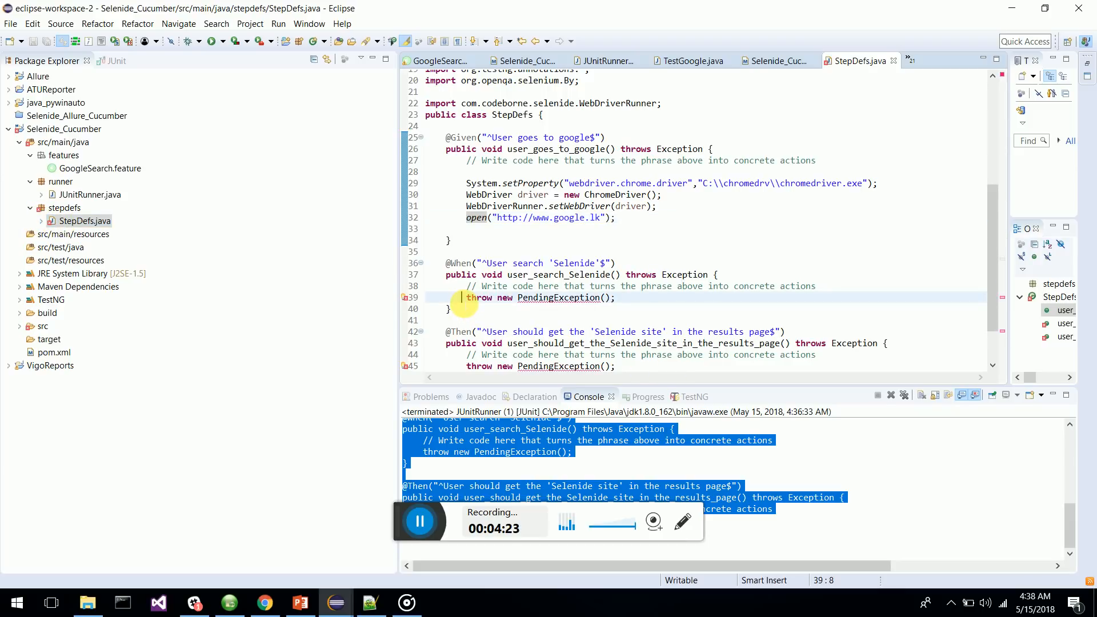
{"action": "key", "text": "ctrl+/"}
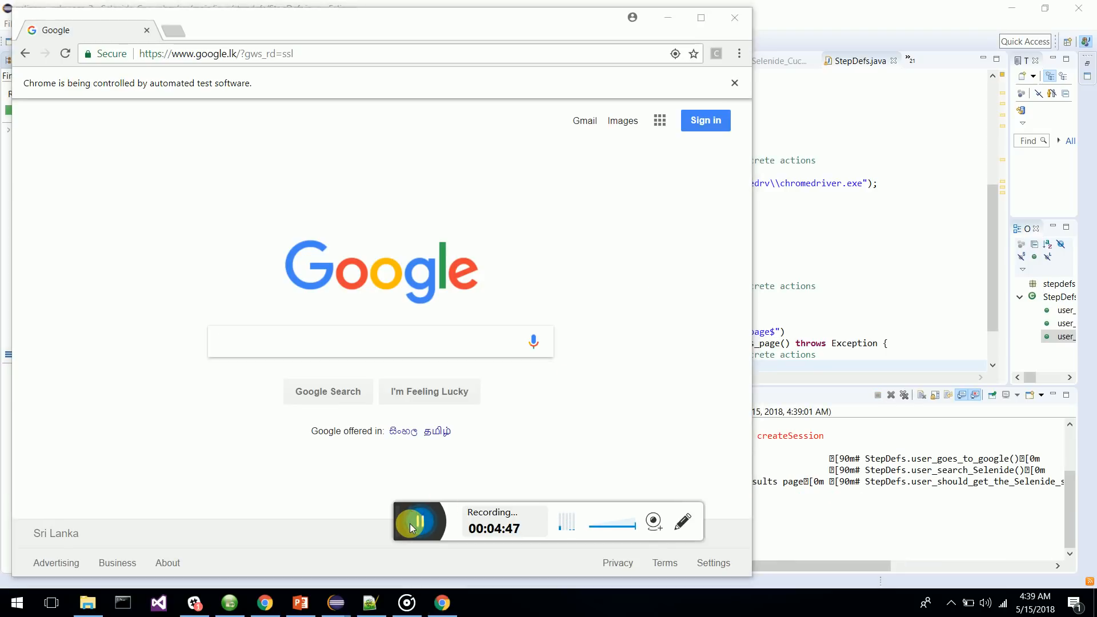
{"action": "left_click", "coordinate": [372, 603]}
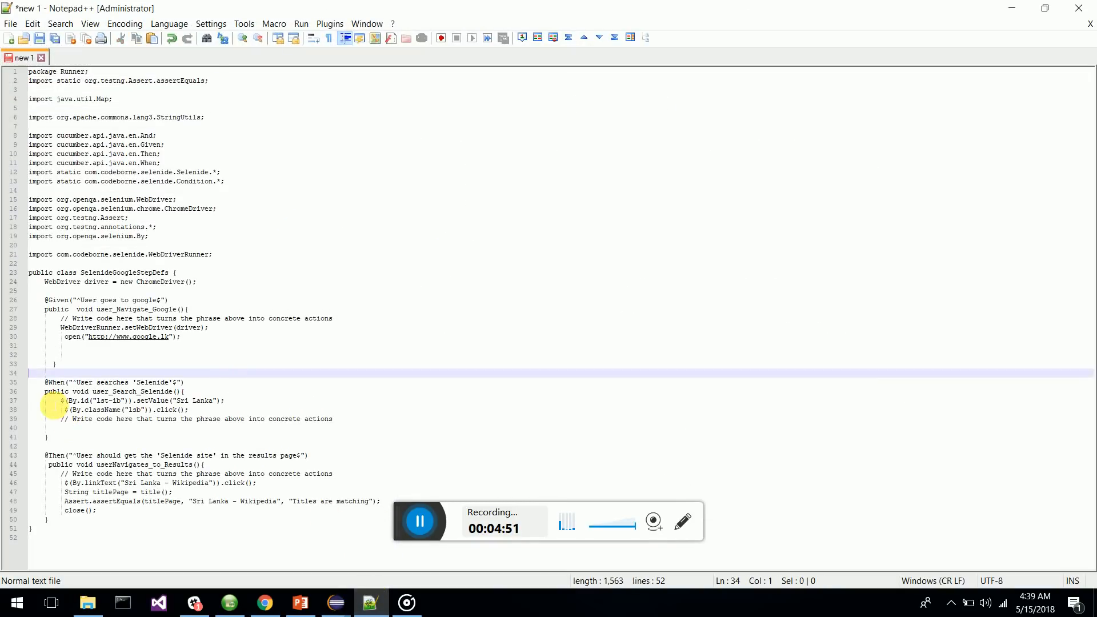
Select the two Selenide lines that set the lst-ib value and click the lsb search button
{"action": "left_click_drag", "start_coordinate": [64, 400], "coordinate": [189, 409]}
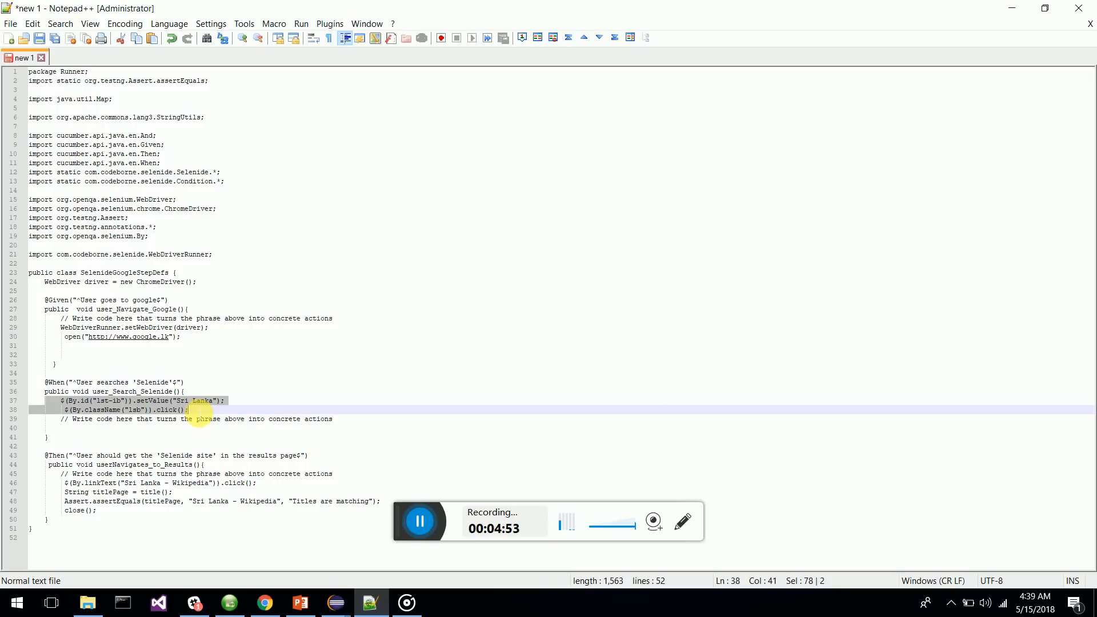
{"action": "mouse_move", "coordinate": [214, 381]}
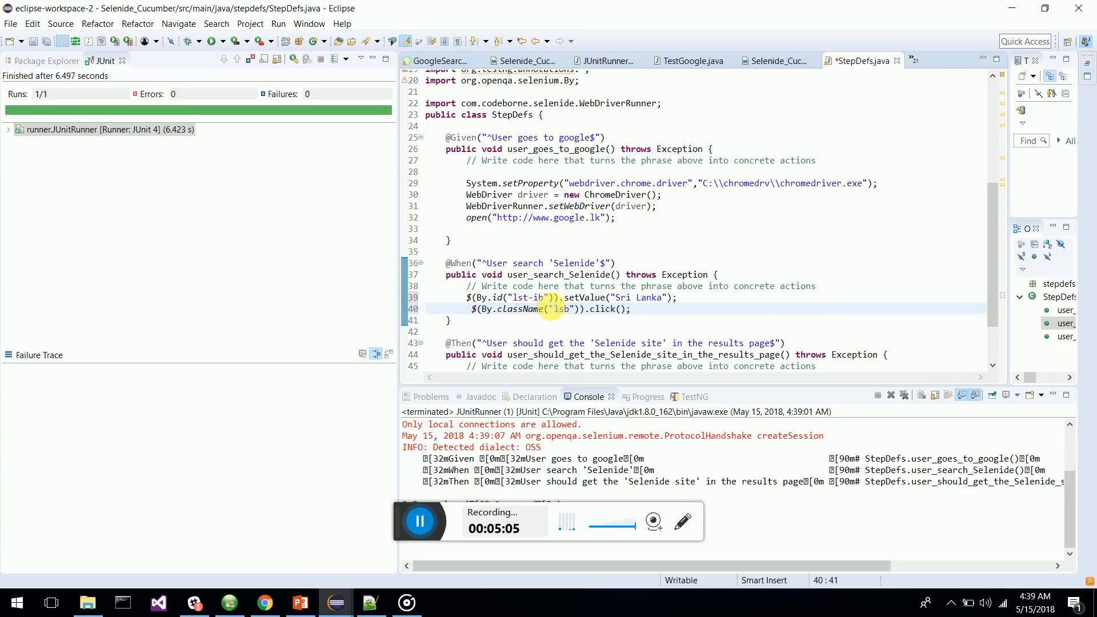
Replace the Sri Lanka search value with Selenide, then run JUnitRunner as a JUnit Test from Package Explorer
{"action": "double_click", "coordinate": [635, 298]}
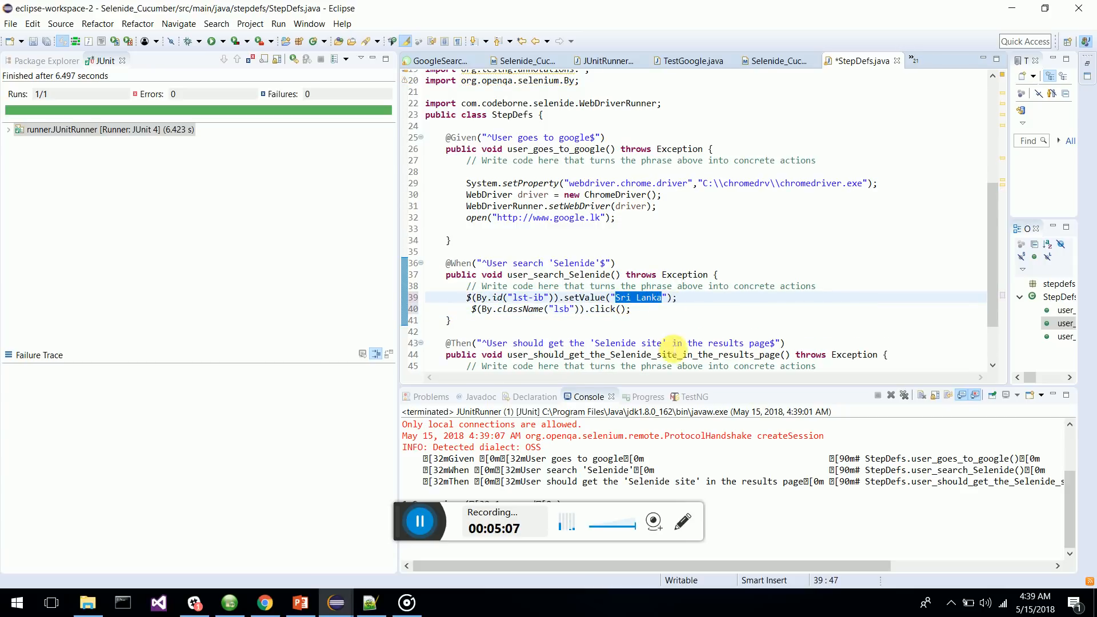
{"action": "type", "text": "Seke"}
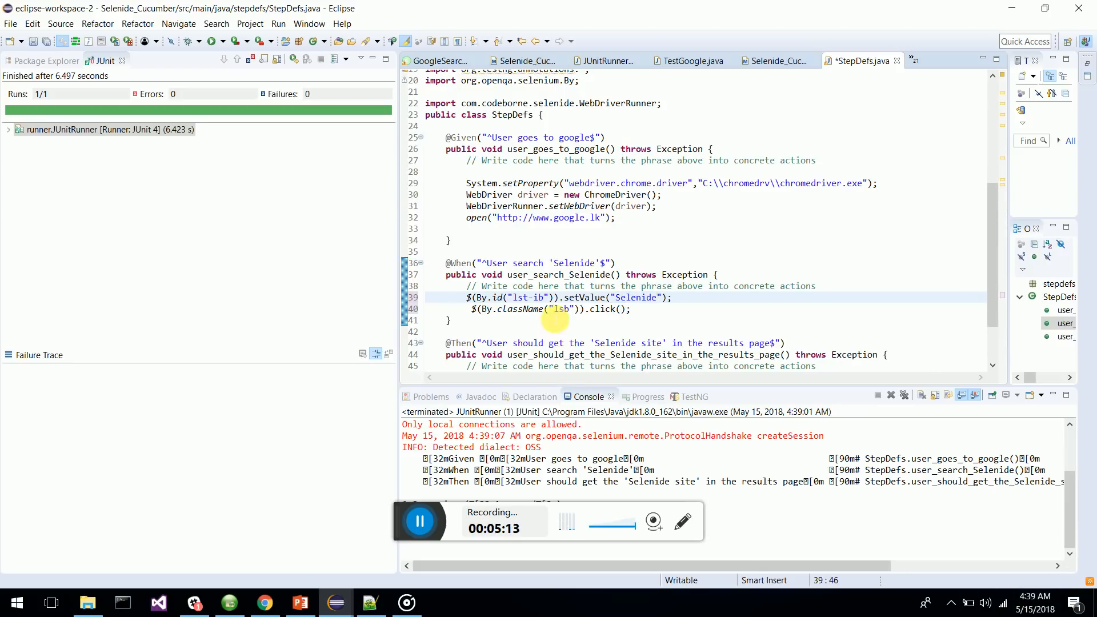
{"action": "mouse_move", "coordinate": [634, 297]}
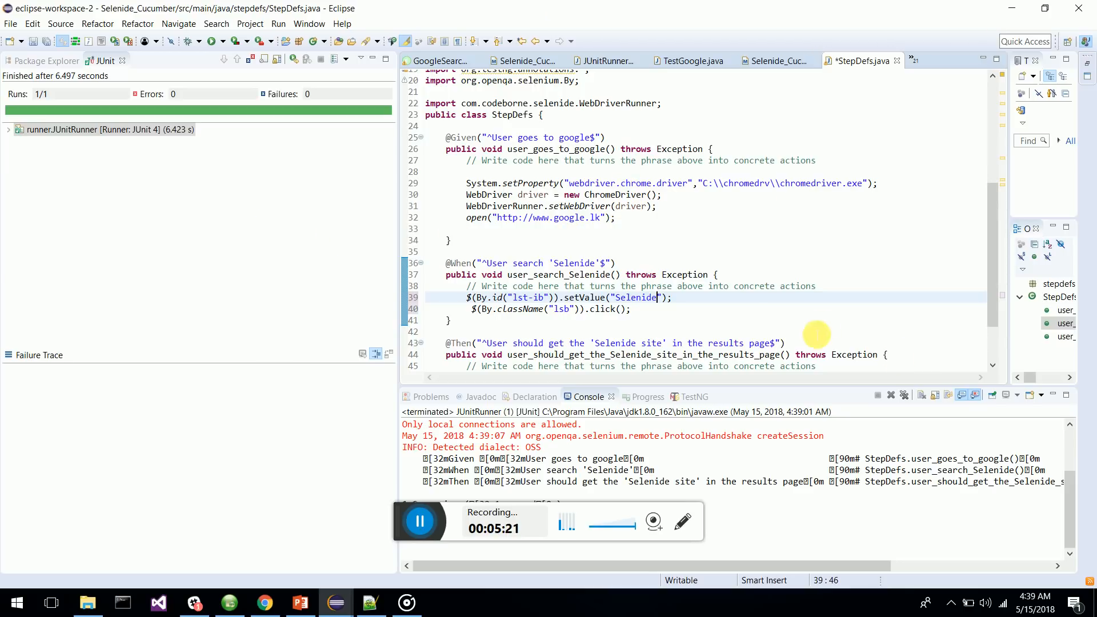
{"action": "mouse_move", "coordinate": [600, 307]}
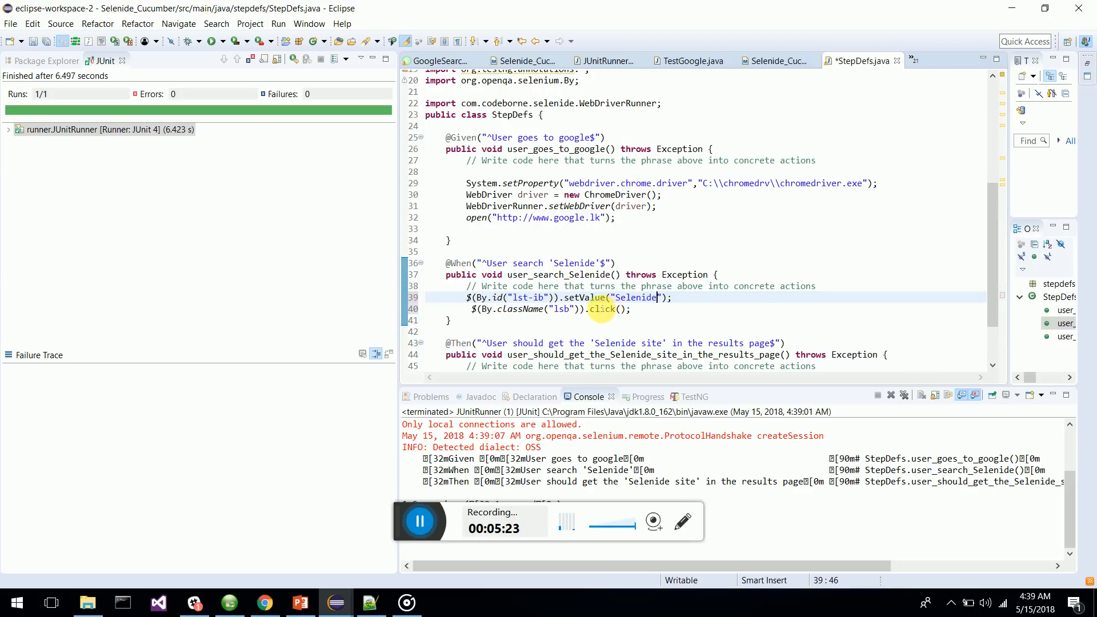
{"action": "mouse_move", "coordinate": [683, 274]}
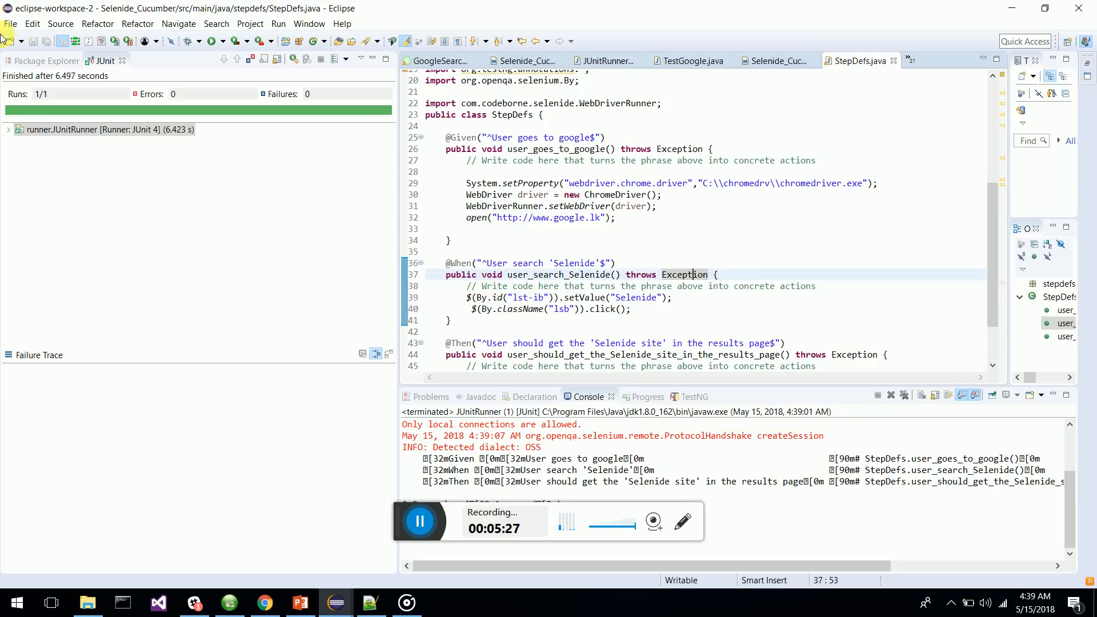
{"action": "left_click", "coordinate": [42, 61]}
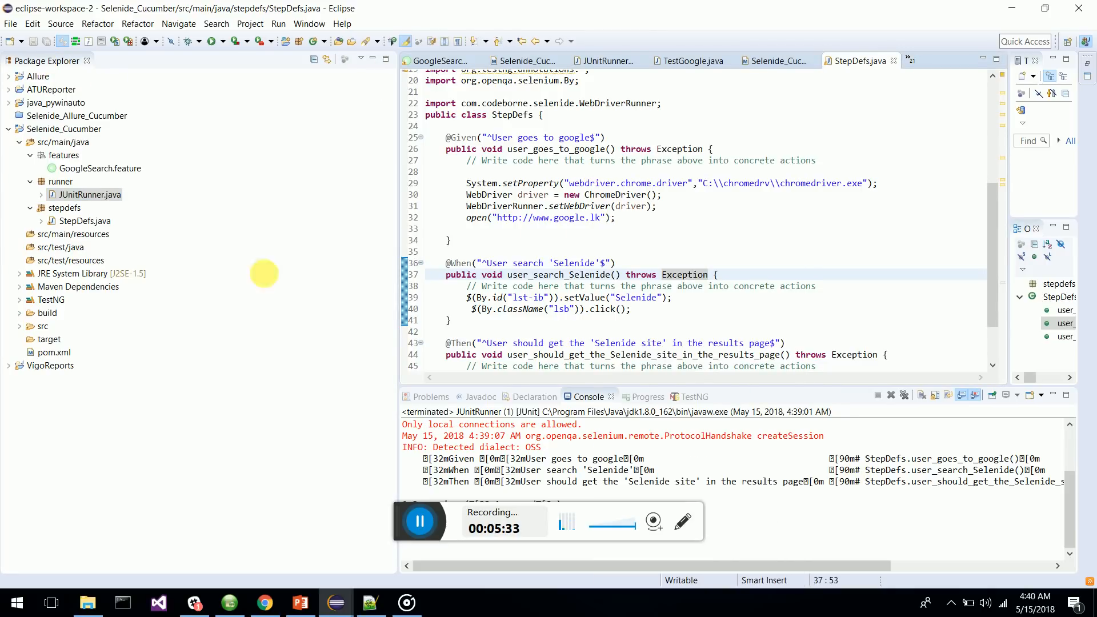
{"action": "right_click", "coordinate": [92, 195]}
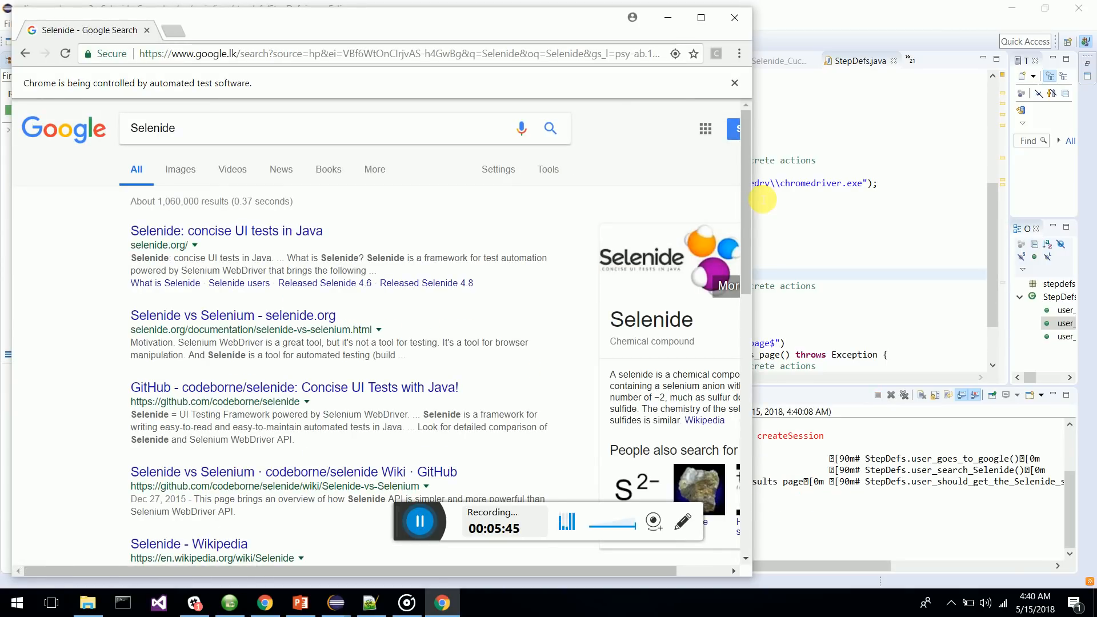
{"action": "mouse_move", "coordinate": [249, 230]}
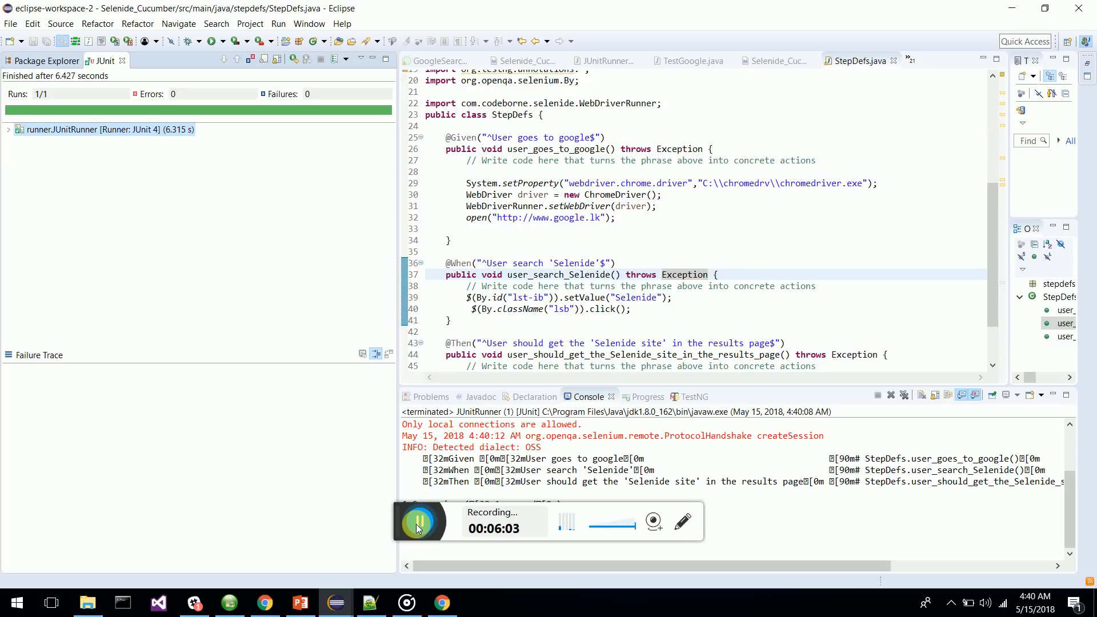
Copy the four prepared Then-step lines from Notepad++'s new 1 and return to Eclipse
{"action": "left_click", "coordinate": [369, 603]}
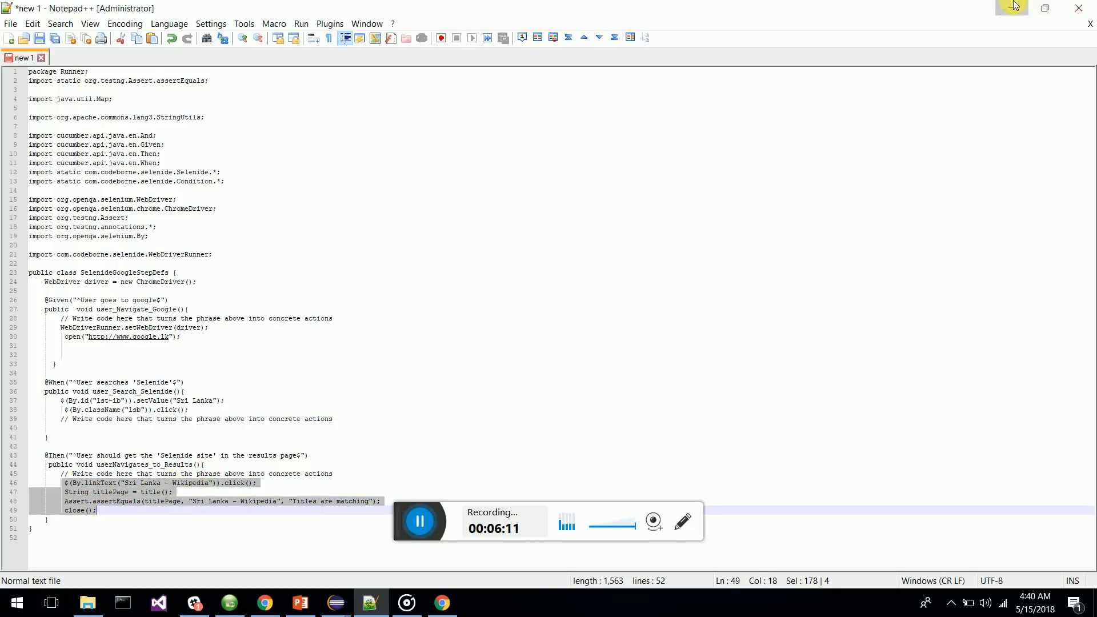
{"action": "left_click", "coordinate": [334, 603]}
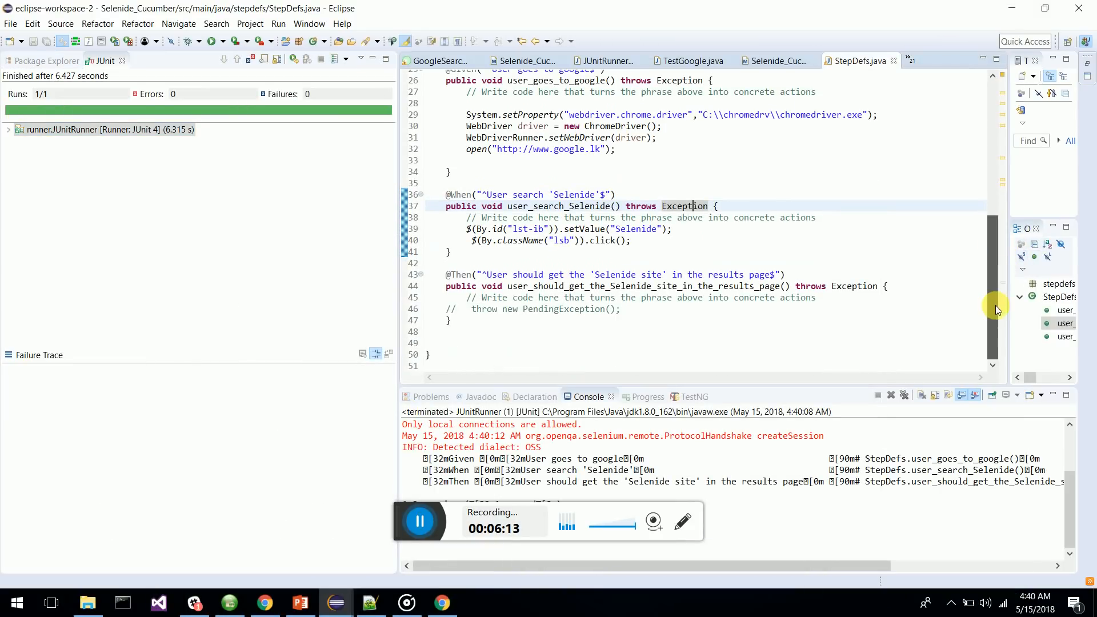
Paste the link-click, page-title, assertion and close lines into the Then method body
{"action": "left_click", "coordinate": [618, 308]}
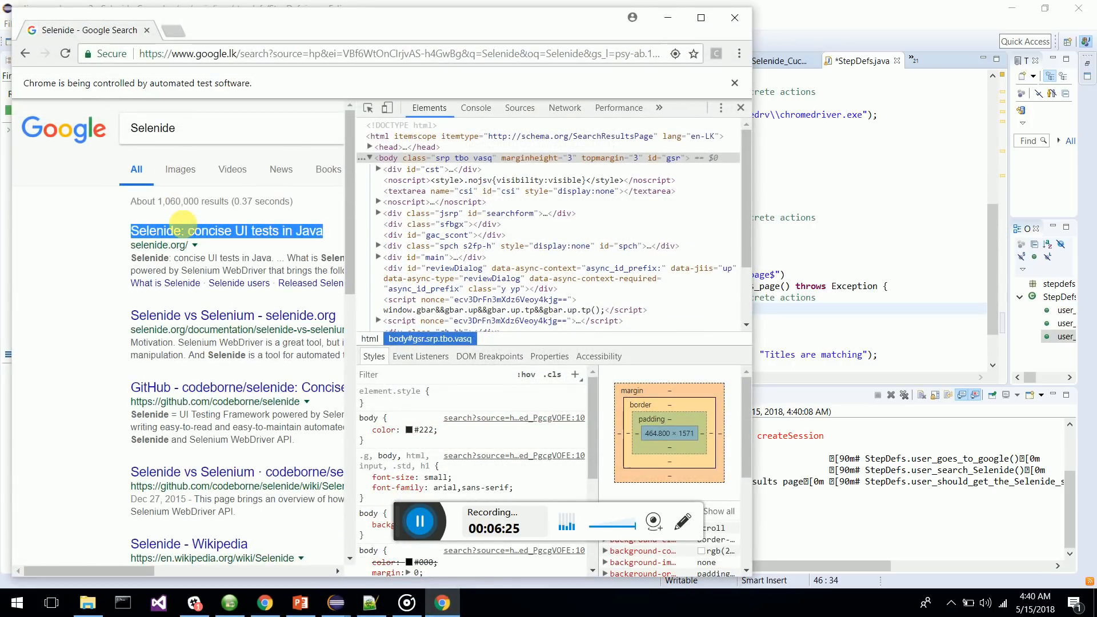
Select the pasted 'Sri Lanka - Wikipedia' link text in StepDefs, ready to replace it
{"action": "left_click", "coordinate": [226, 230]}
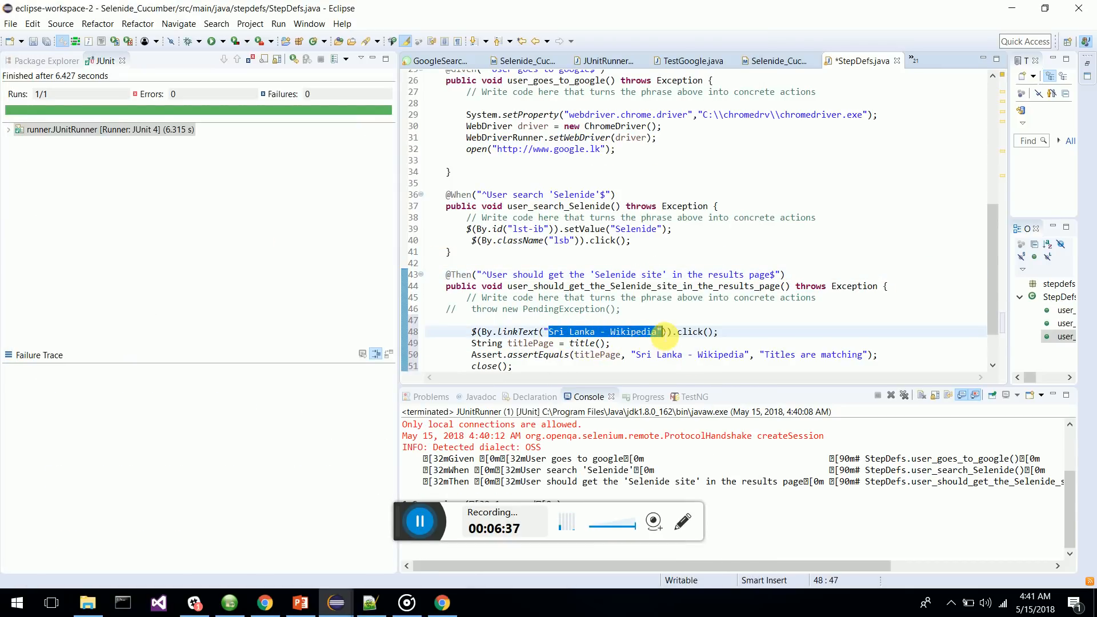
Set both the link text and expected title to 'Selenide: concise UI tests in Java'
{"action": "type", "text": "Selenide: concise UI tests in Java"}
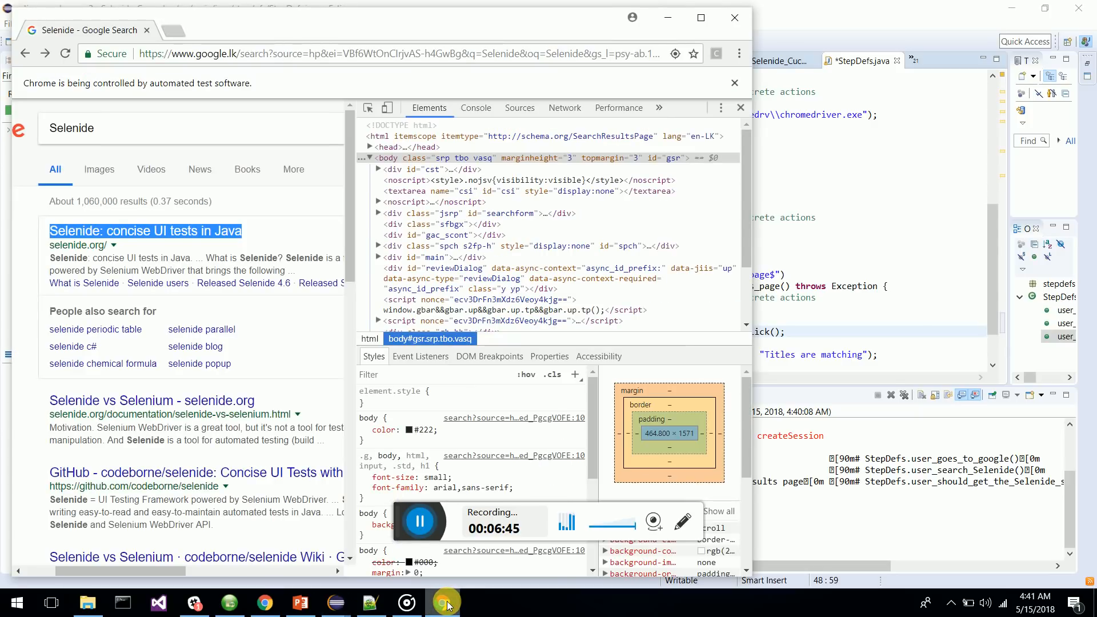
{"action": "left_click", "coordinate": [146, 230]}
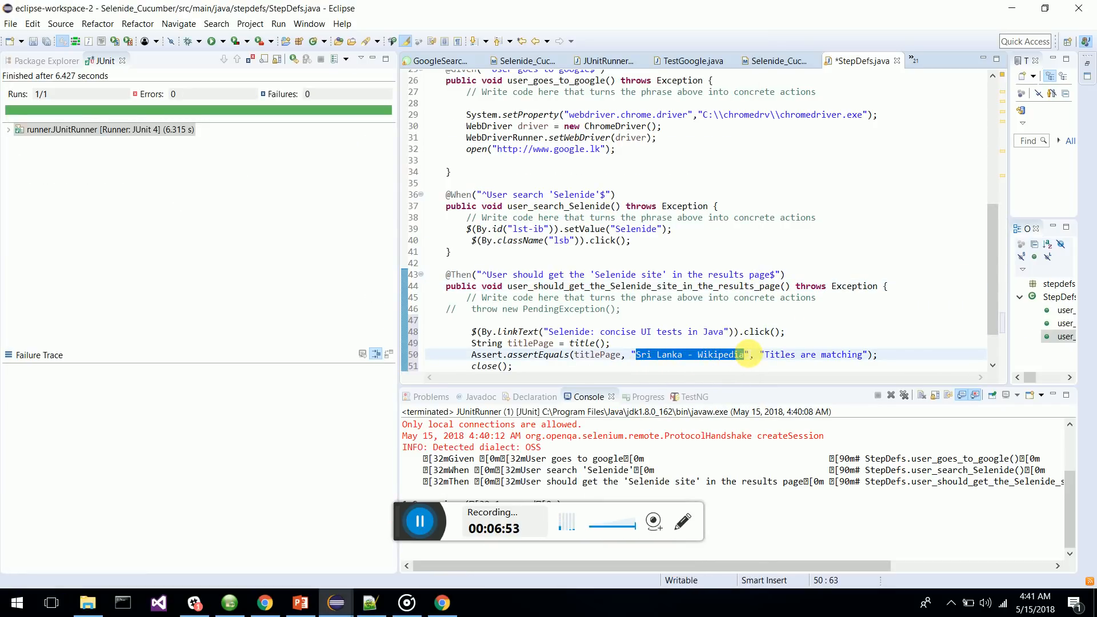
{"action": "type", "text": "Selenide: concise UI tests in Java"}
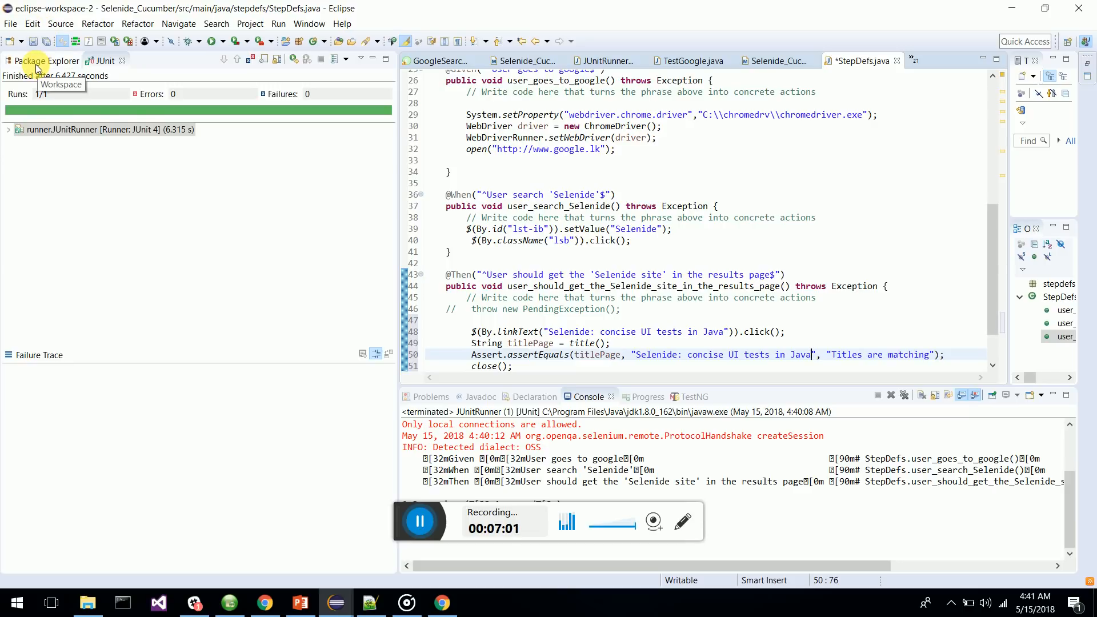
Rerun JUnitRunner as a JUnit Test, saving StepDefs.java in Save and Launch; 1 run, 0 errors, 0 failures
{"action": "left_click", "coordinate": [39, 60]}
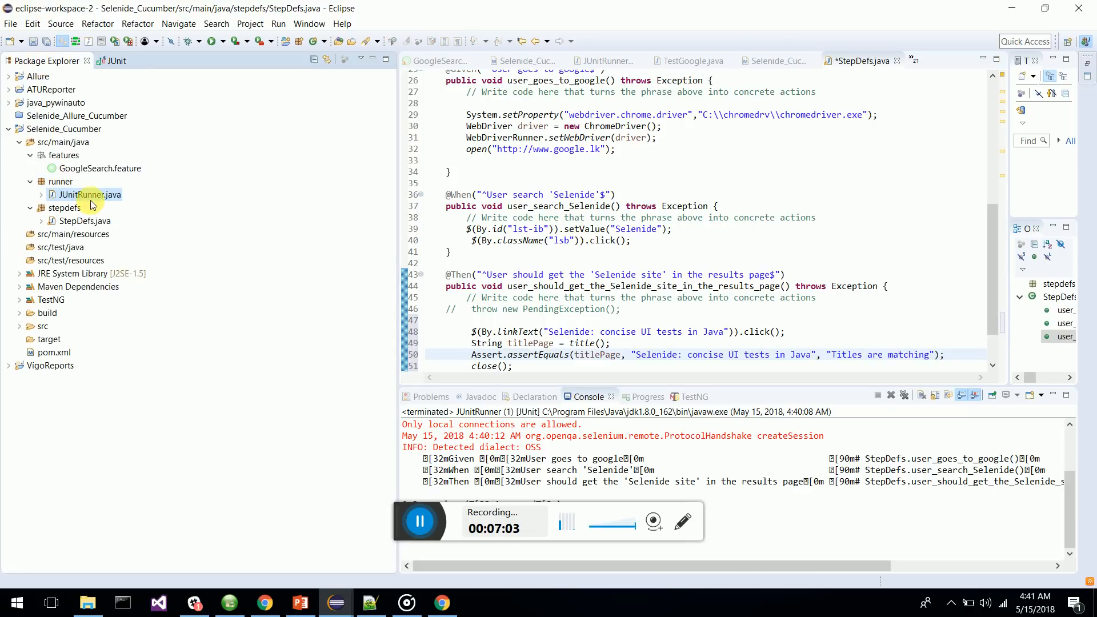
{"action": "right_click", "coordinate": [89, 206]}
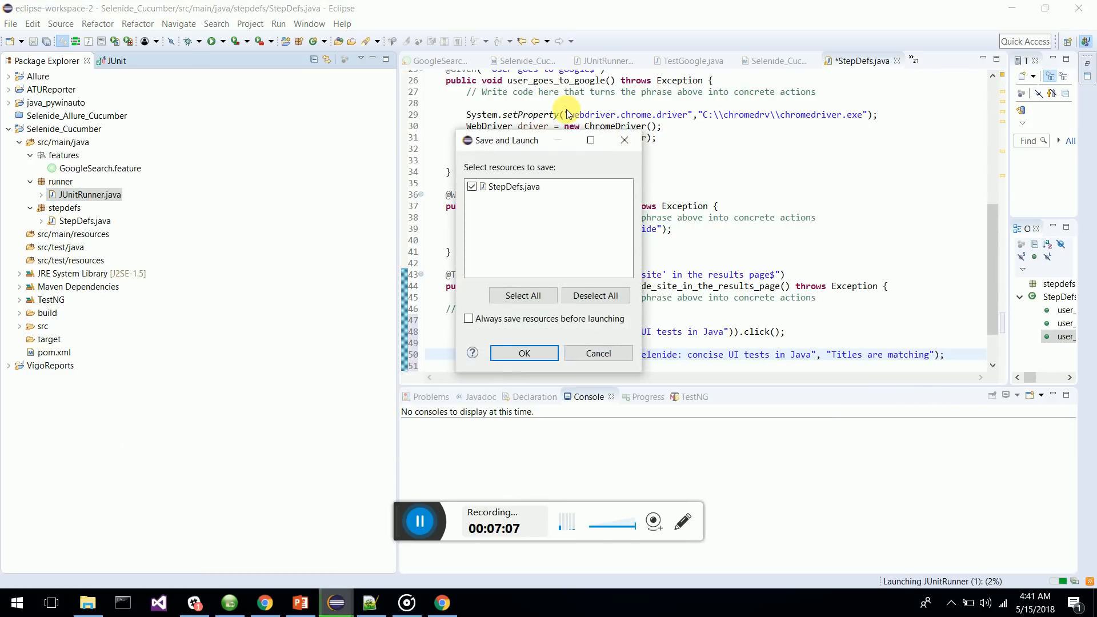
{"action": "left_click", "coordinate": [524, 353]}
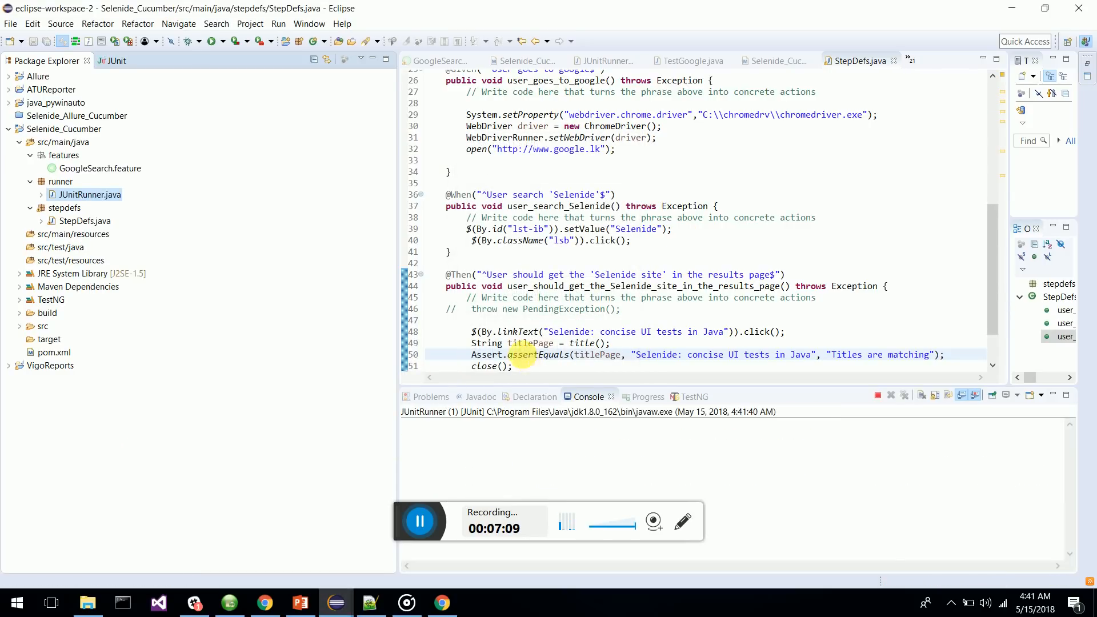
{"action": "left_click", "coordinate": [210, 41]}
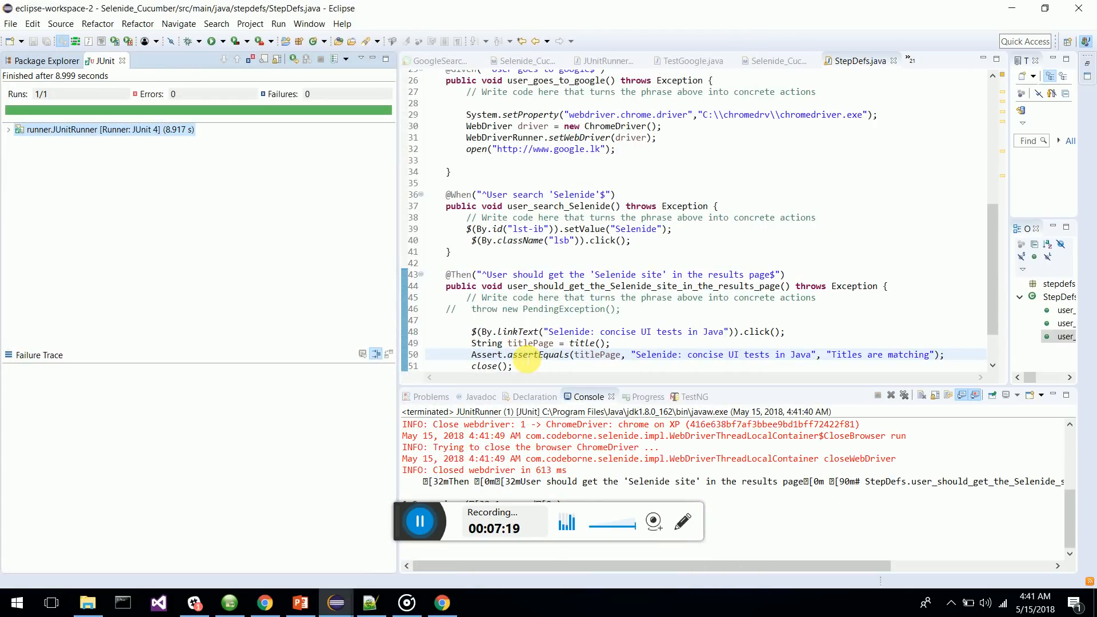
{"action": "mouse_move", "coordinate": [324, 572]}
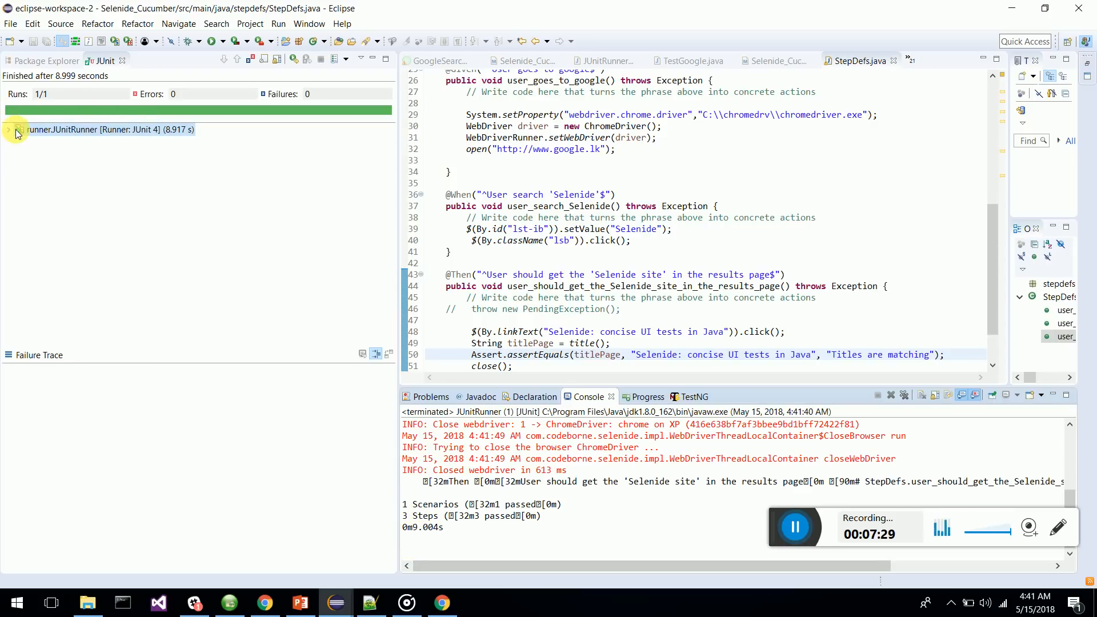
Expand runner.JUnitRunner to the Search Selenide Word in Google scenario and check the console's 1 scenario, 3 steps passed
{"action": "left_click", "coordinate": [8, 129]}
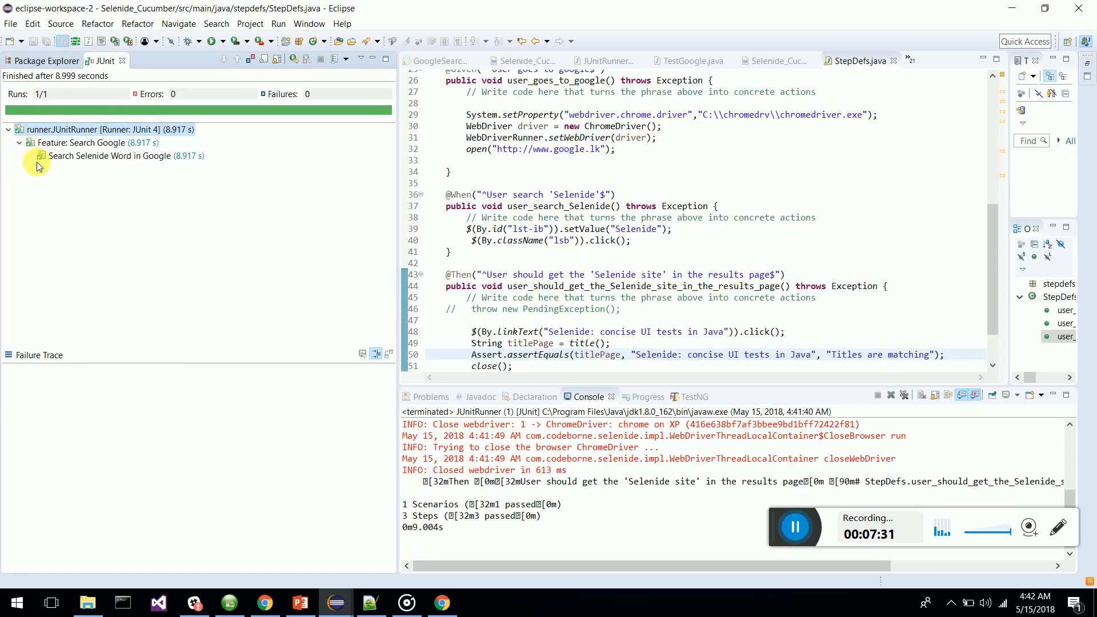
{"action": "left_click", "coordinate": [109, 155]}
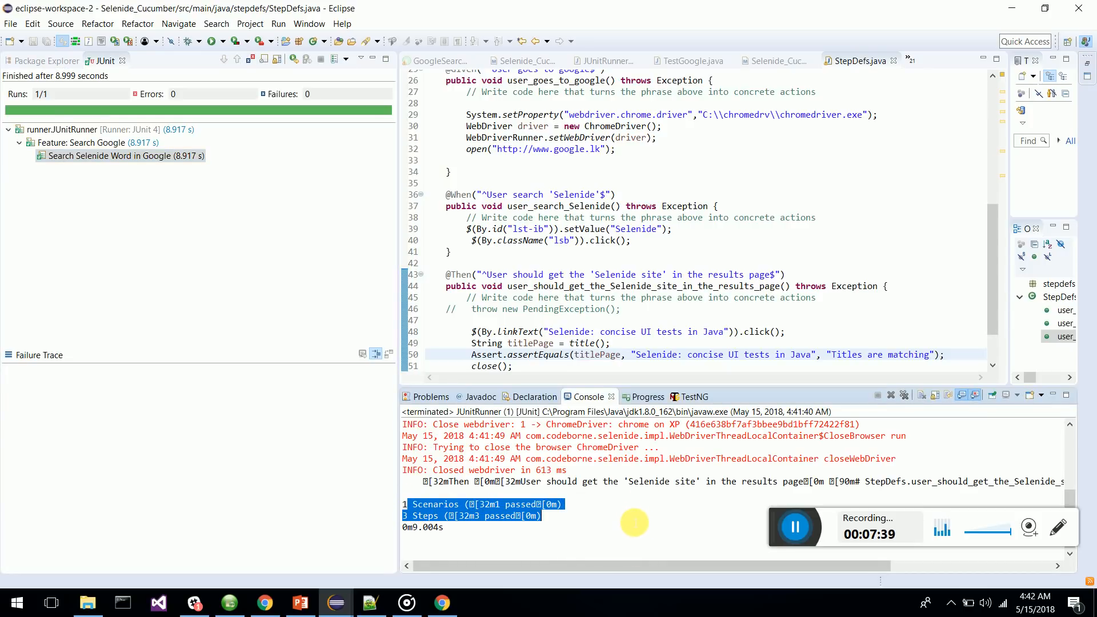
{"action": "mouse_move", "coordinate": [597, 383]}
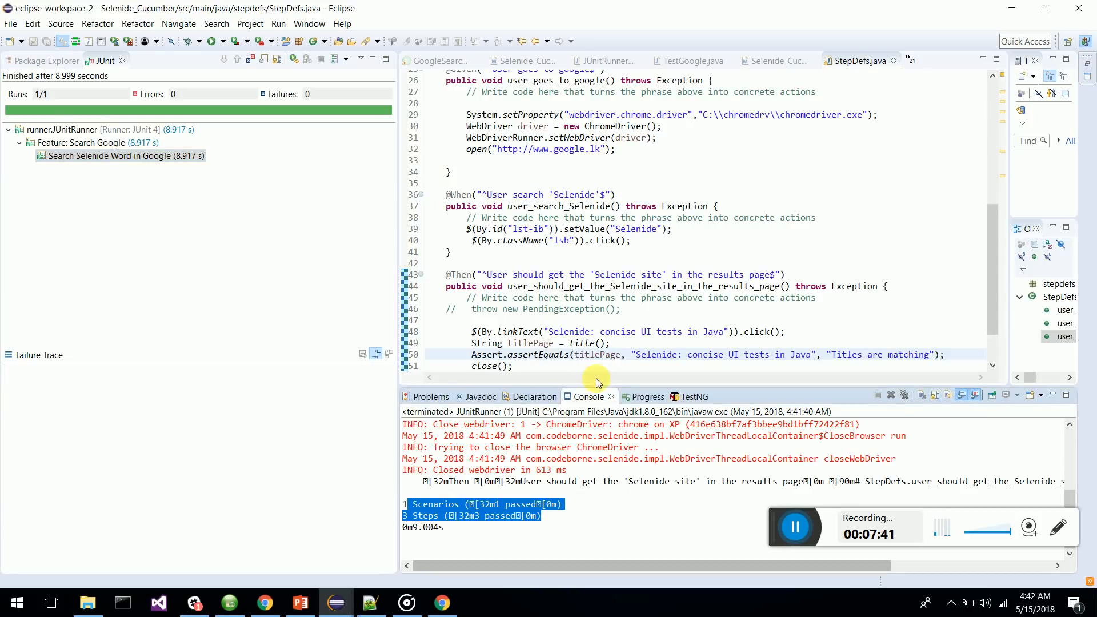
{"action": "left_click", "coordinate": [636, 397]}
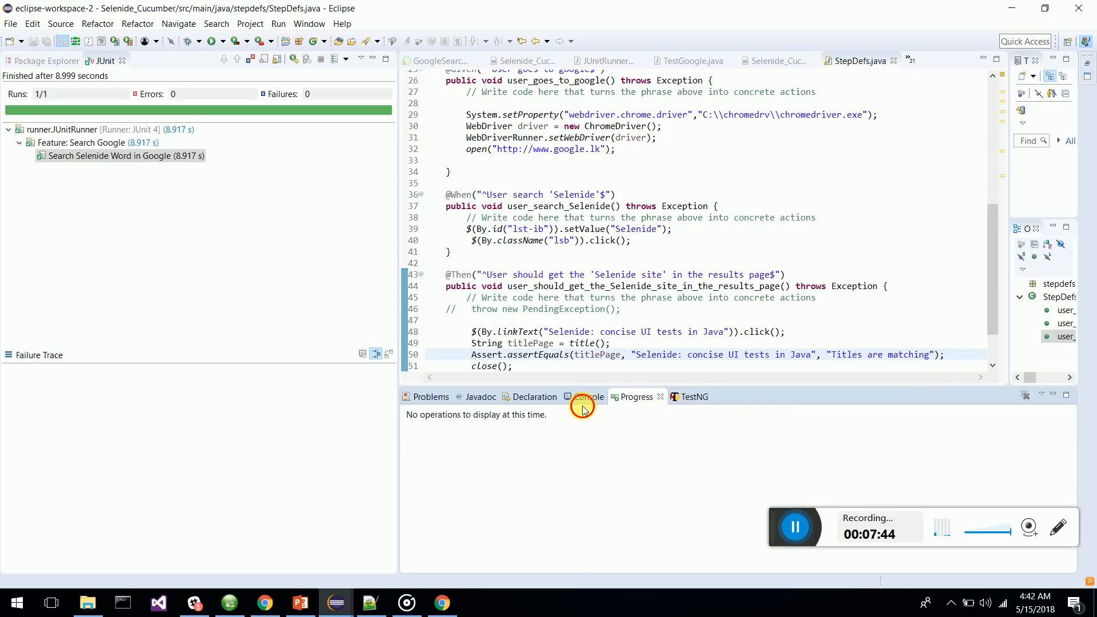
{"action": "left_click", "coordinate": [589, 397]}
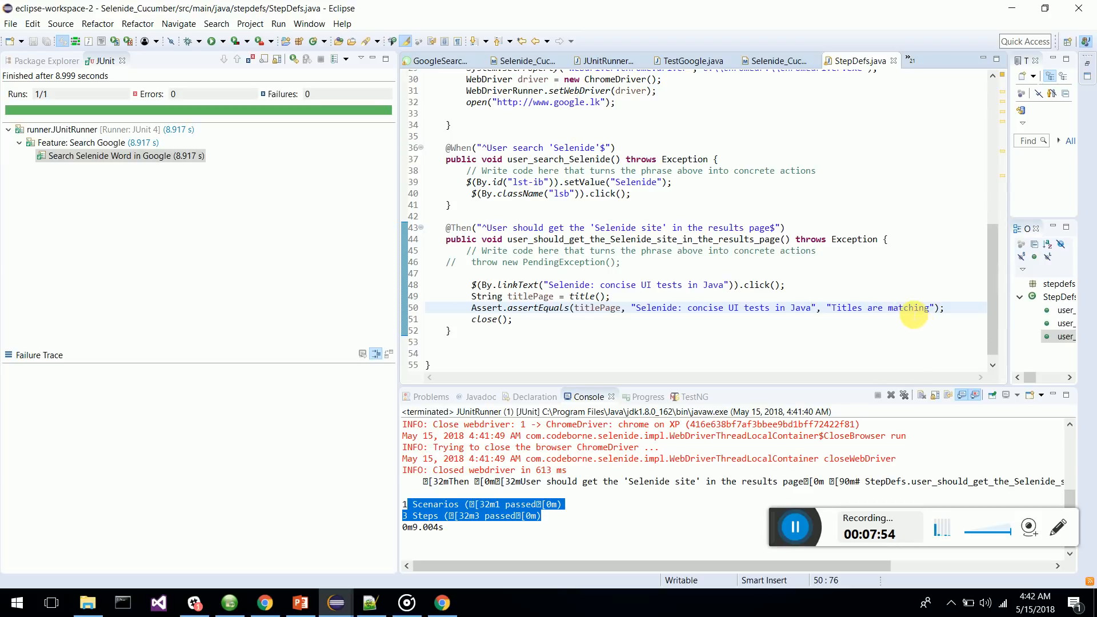
{"action": "double_click", "coordinate": [908, 308]}
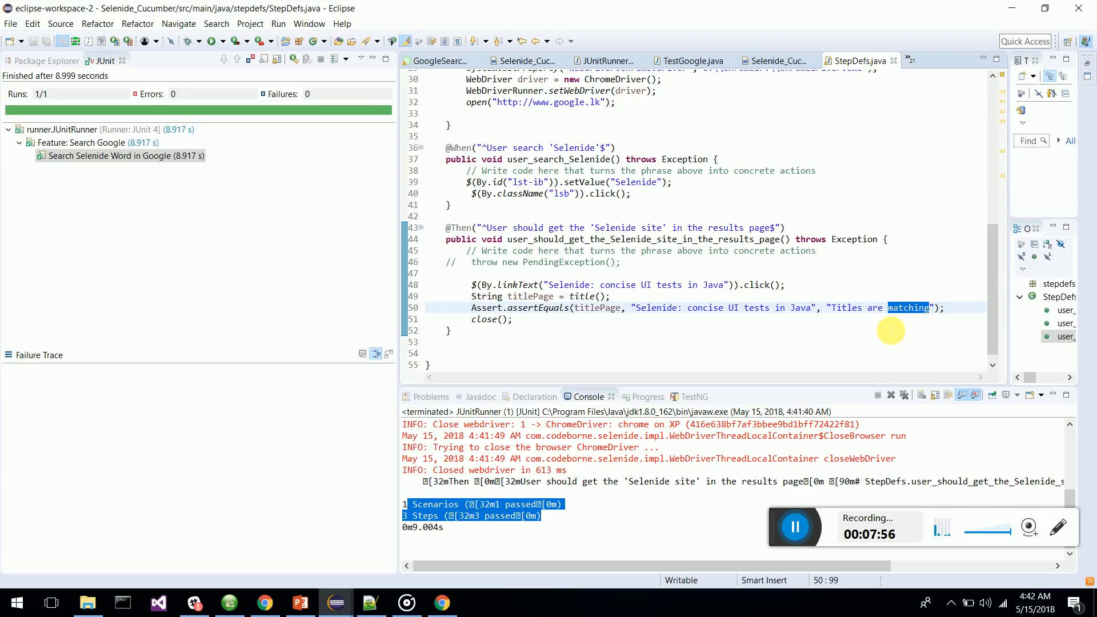